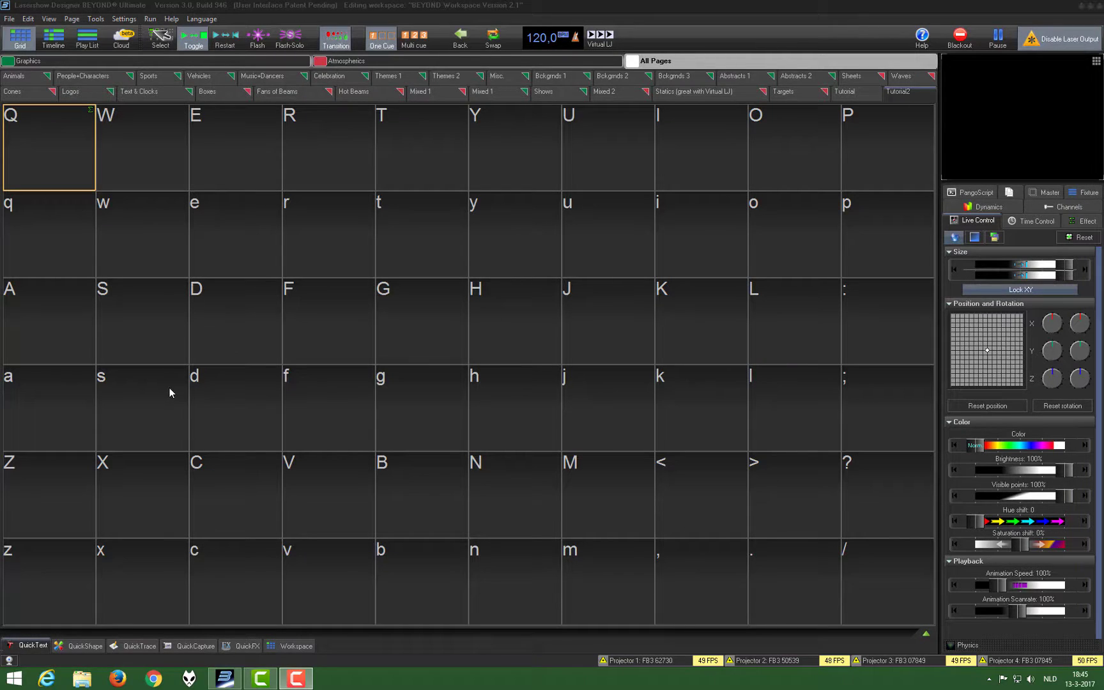
mouse_move(176, 382)
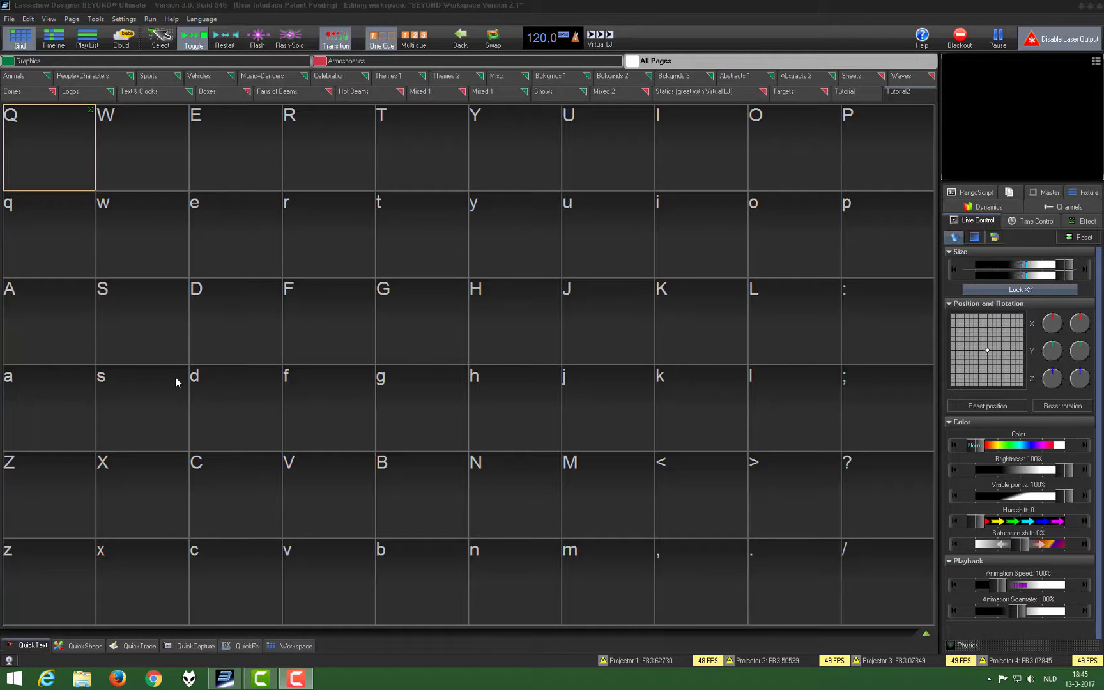
mouse_move(182, 379)
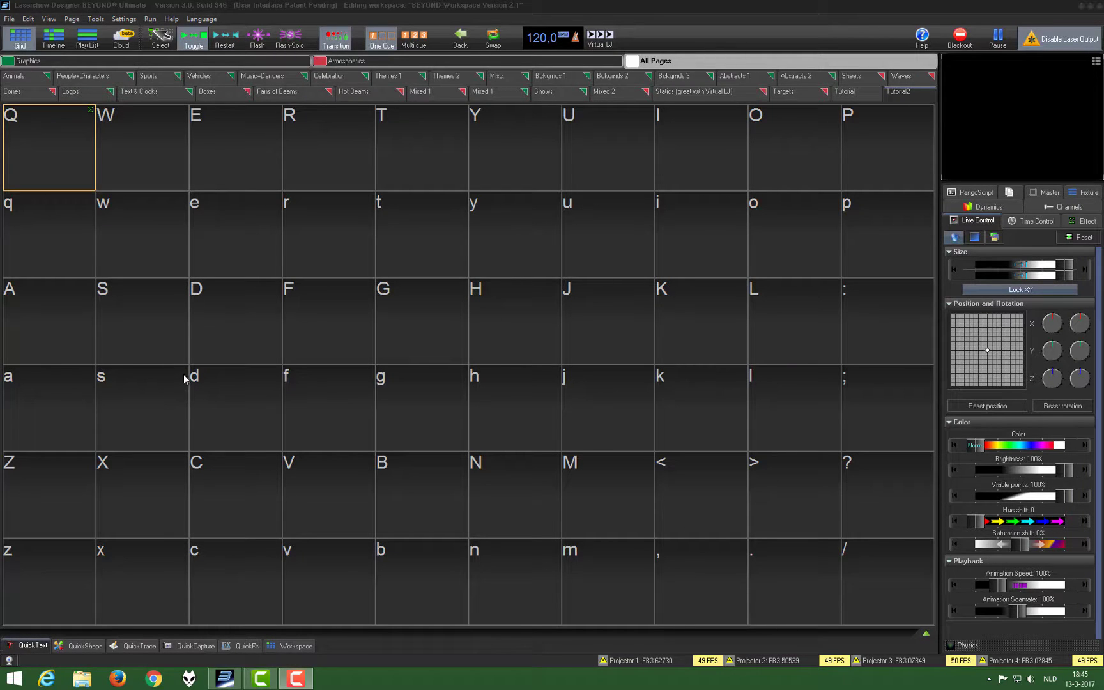
mouse_move(188, 374)
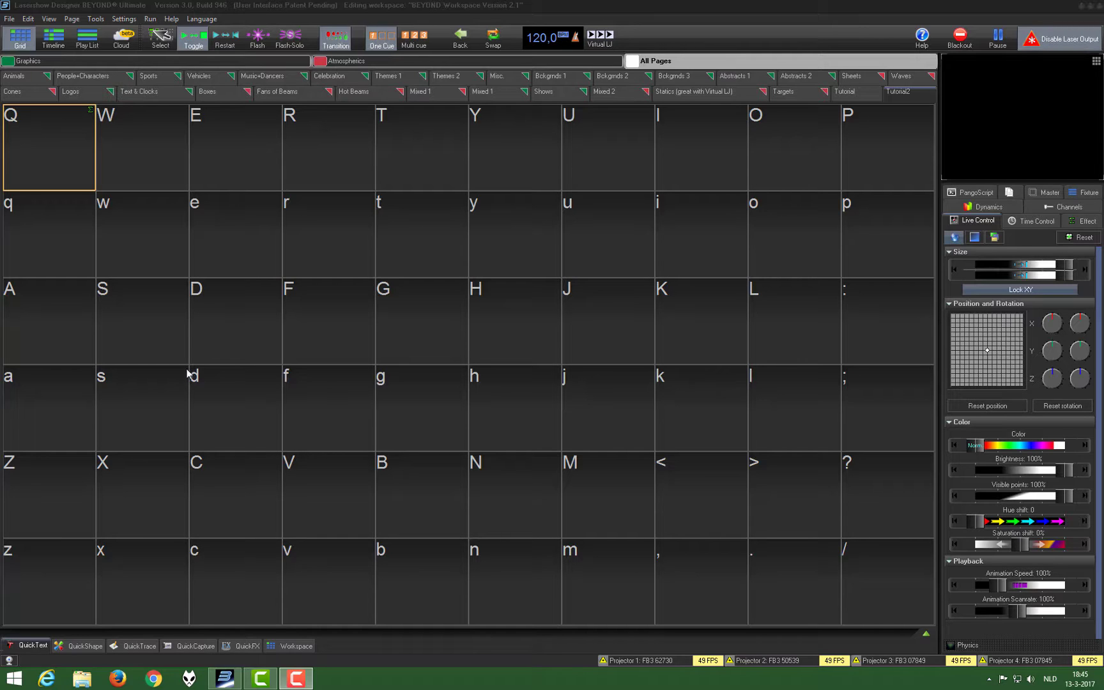
mouse_move(191, 313)
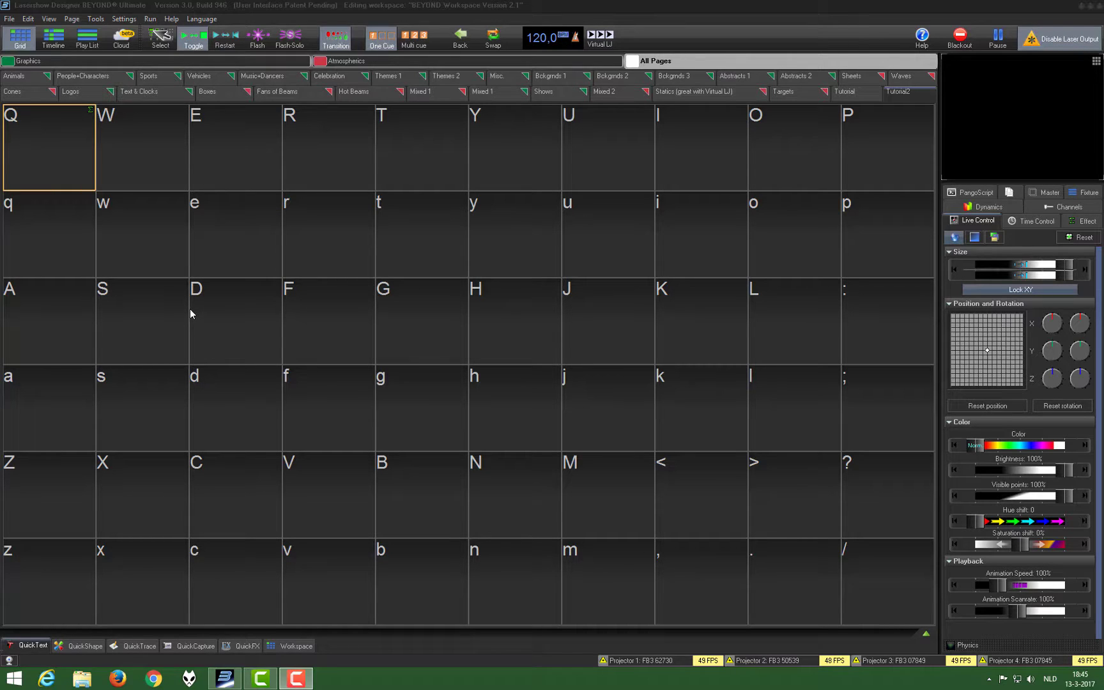
mouse_move(170, 338)
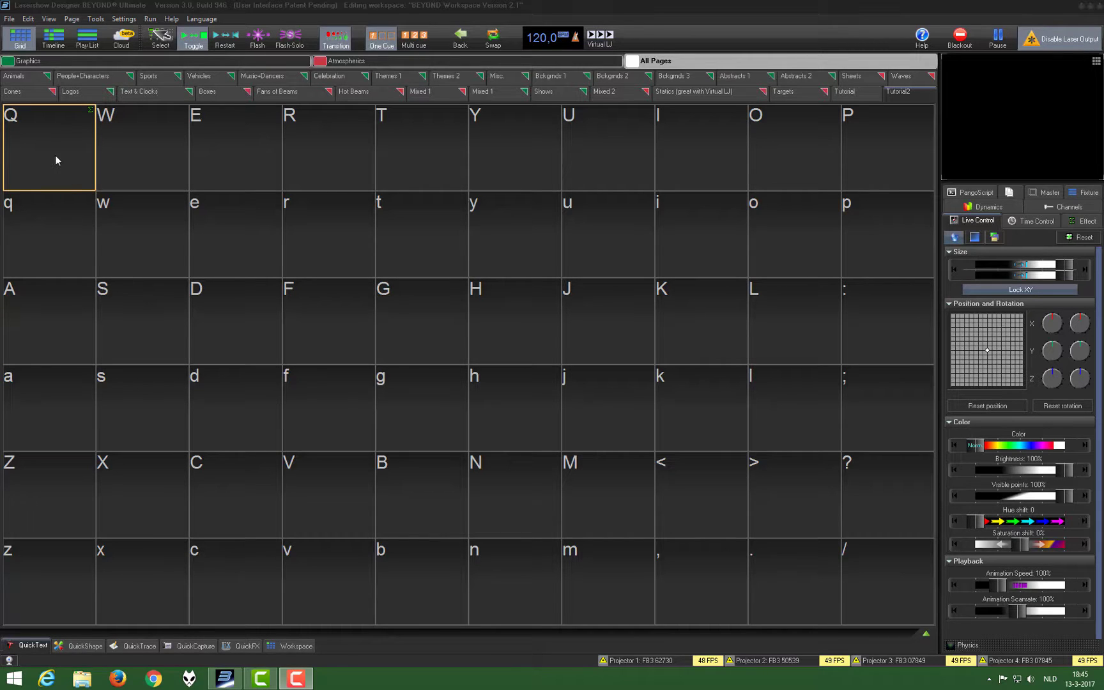
Right-click grid slot Q to browse the new cue types under Create
right_click(49, 147)
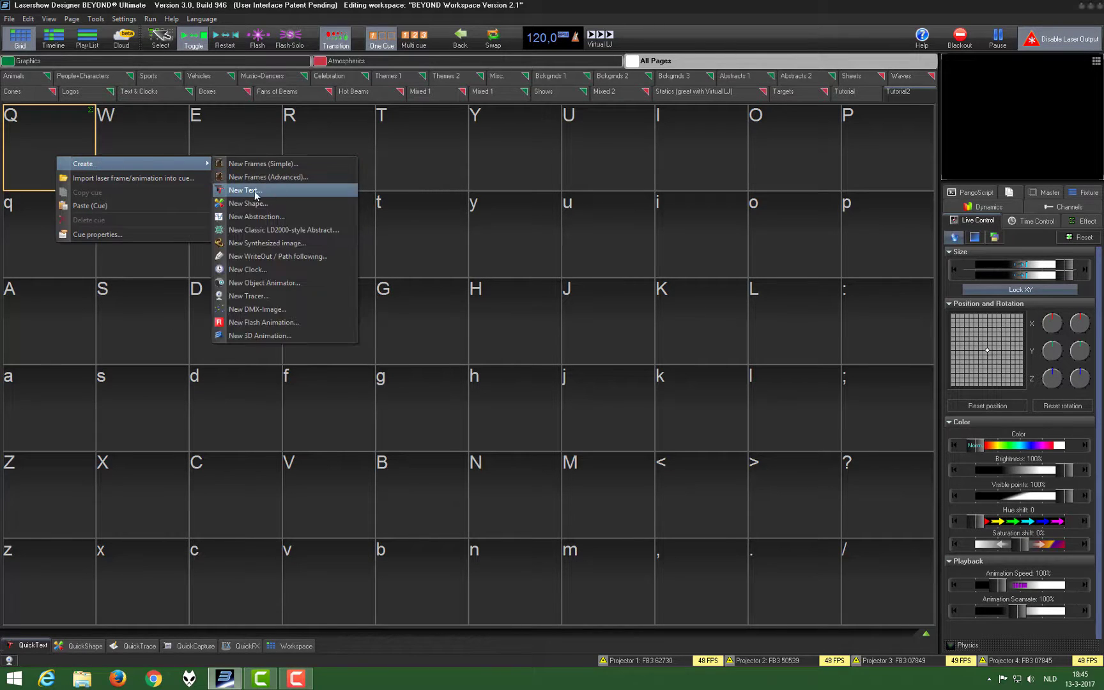
mouse_move(261, 203)
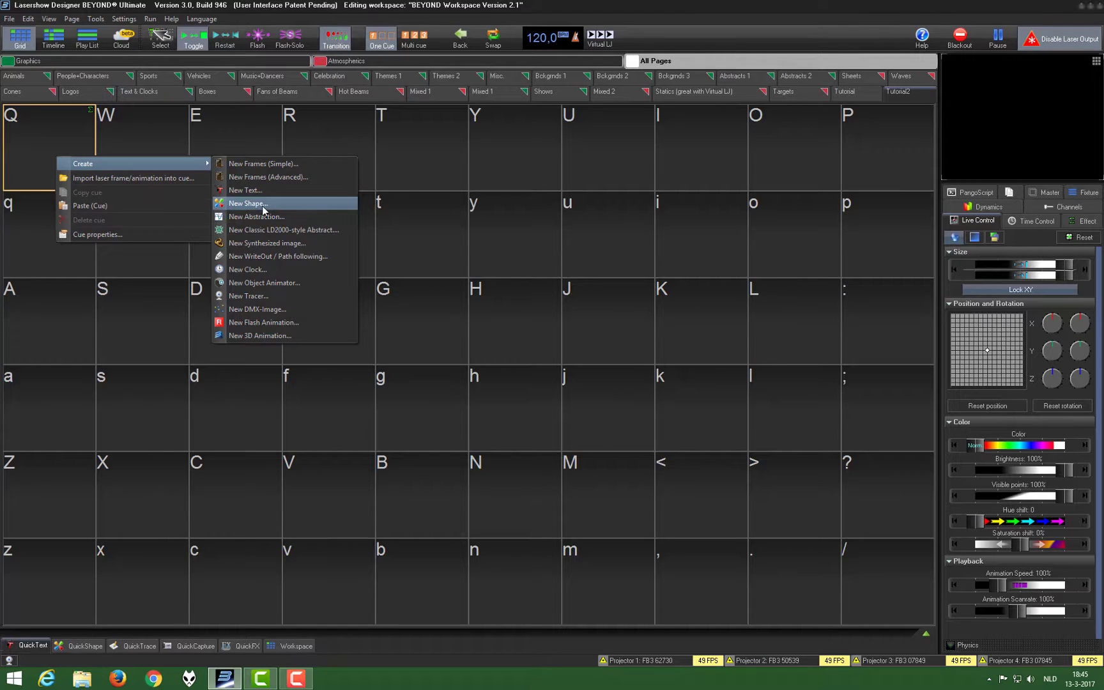
mouse_move(267, 243)
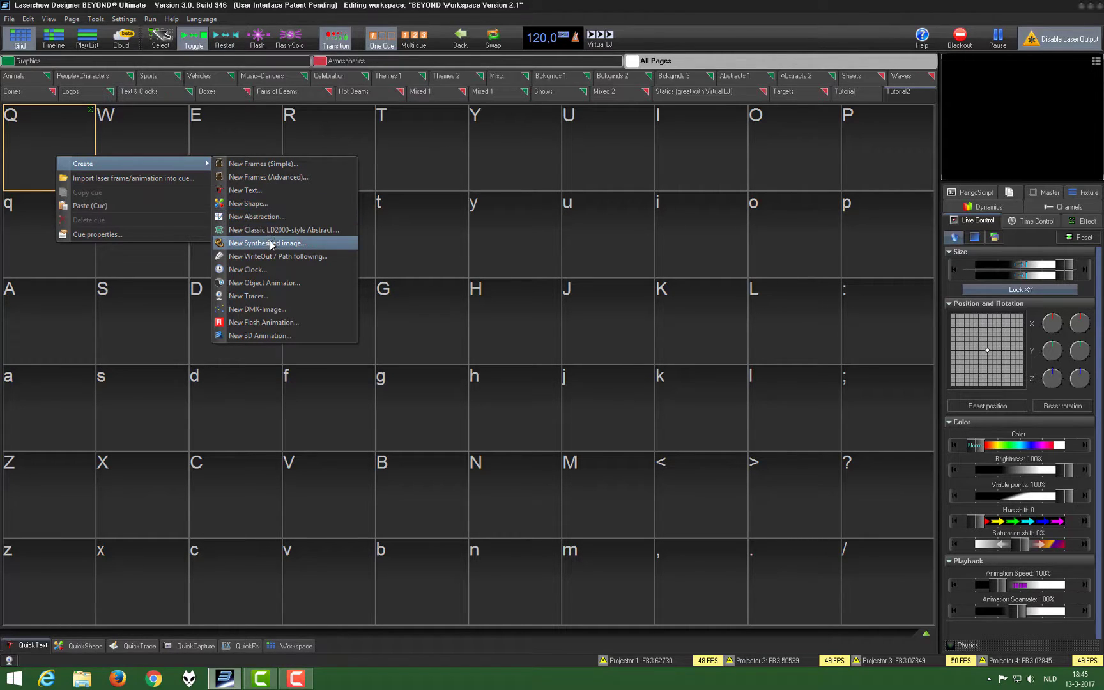
mouse_move(292, 248)
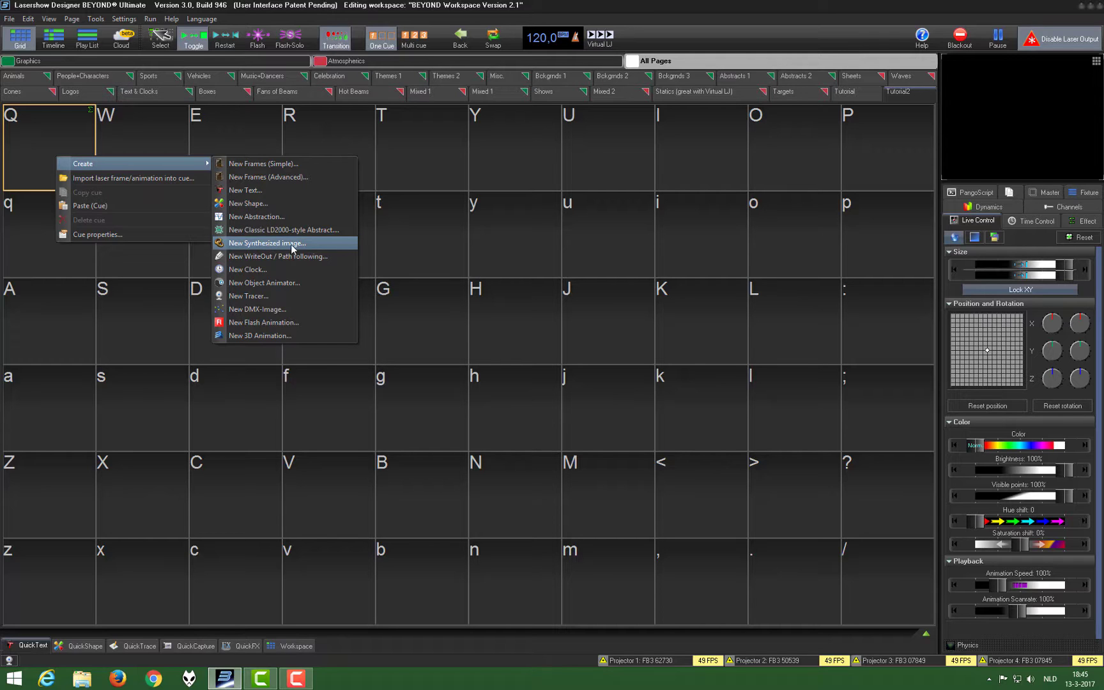
mouse_move(261, 250)
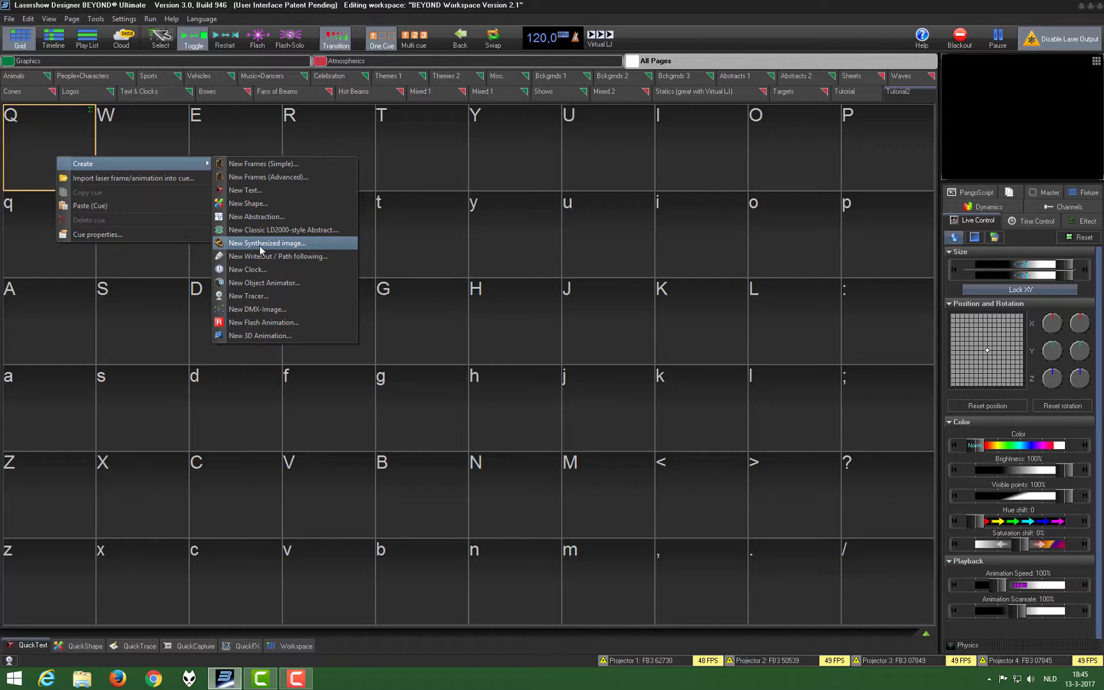
Create a synthesized image containing a circle shape with size 90 and 250 points
click(267, 243)
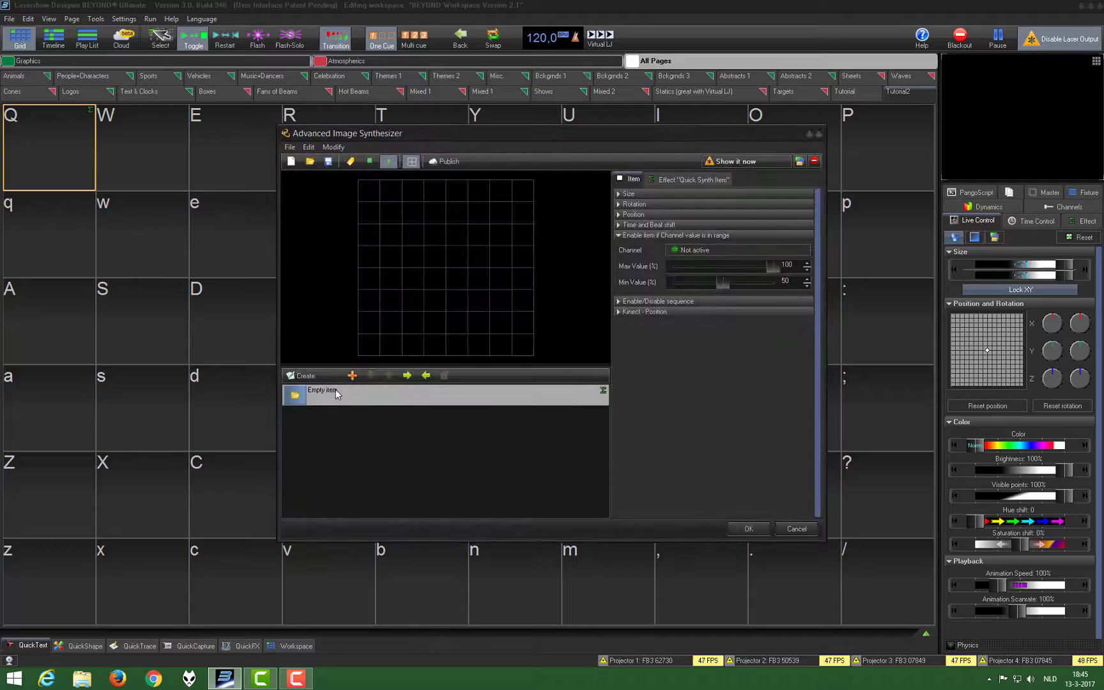
right_click(337, 393)
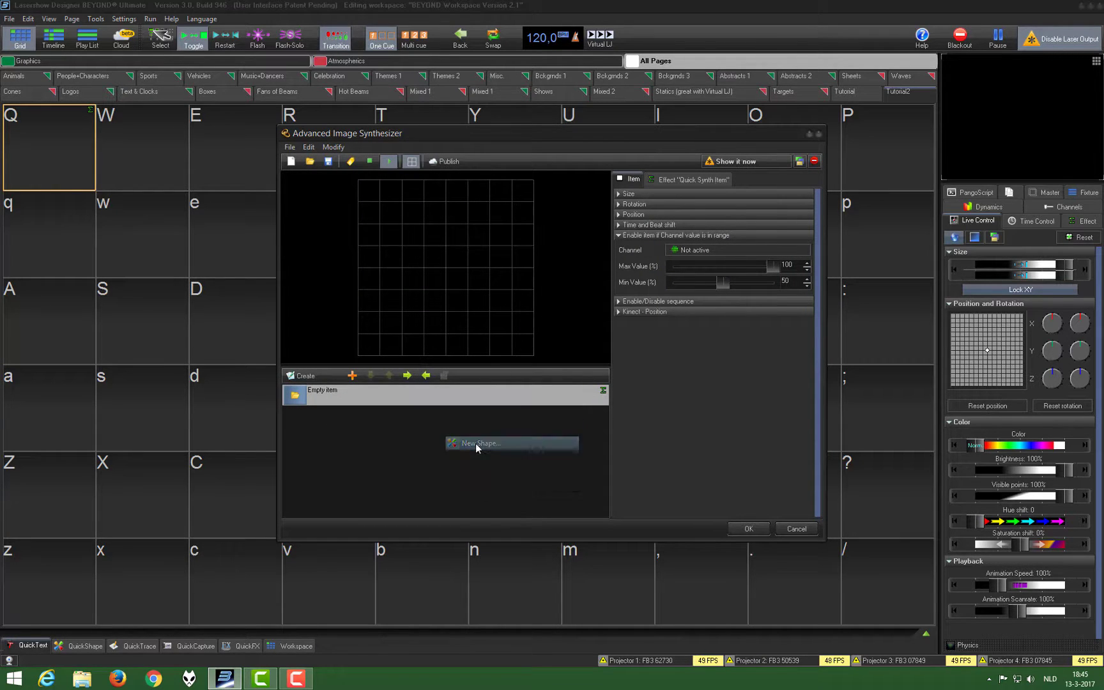
click(481, 443)
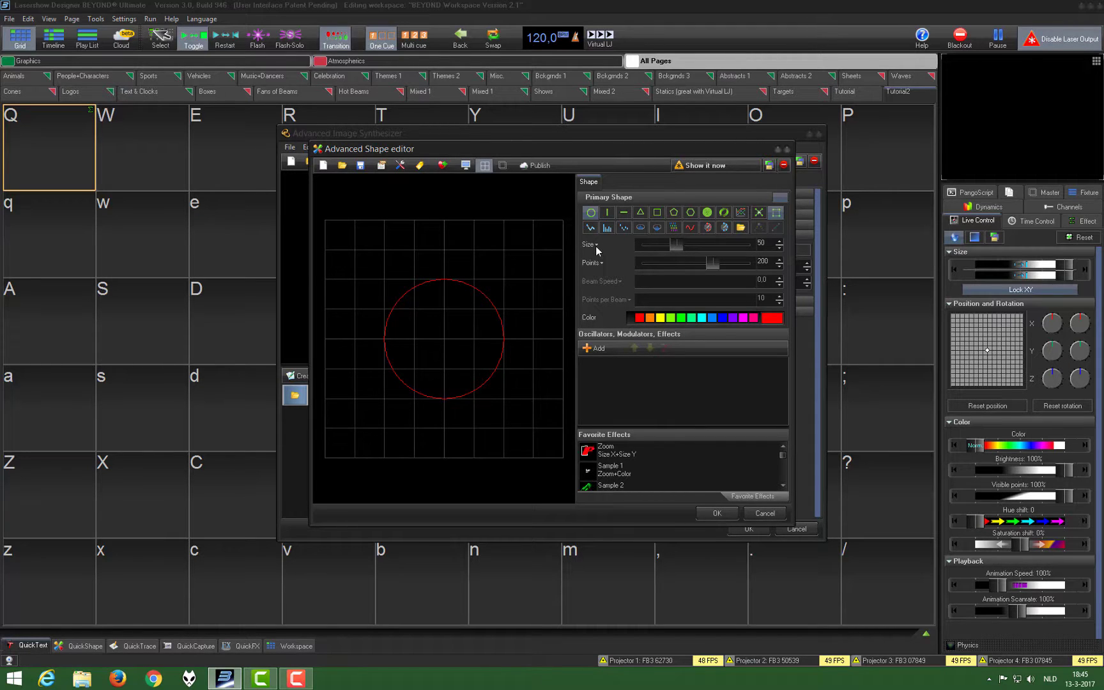
drag(678, 244, 697, 243)
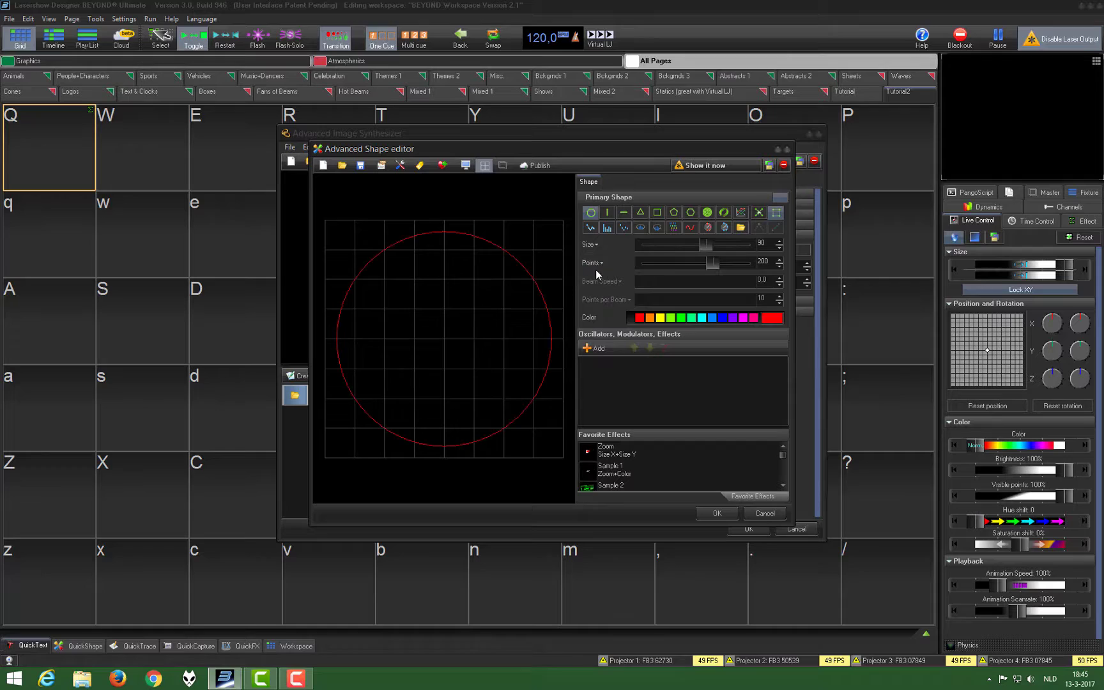
click(601, 263)
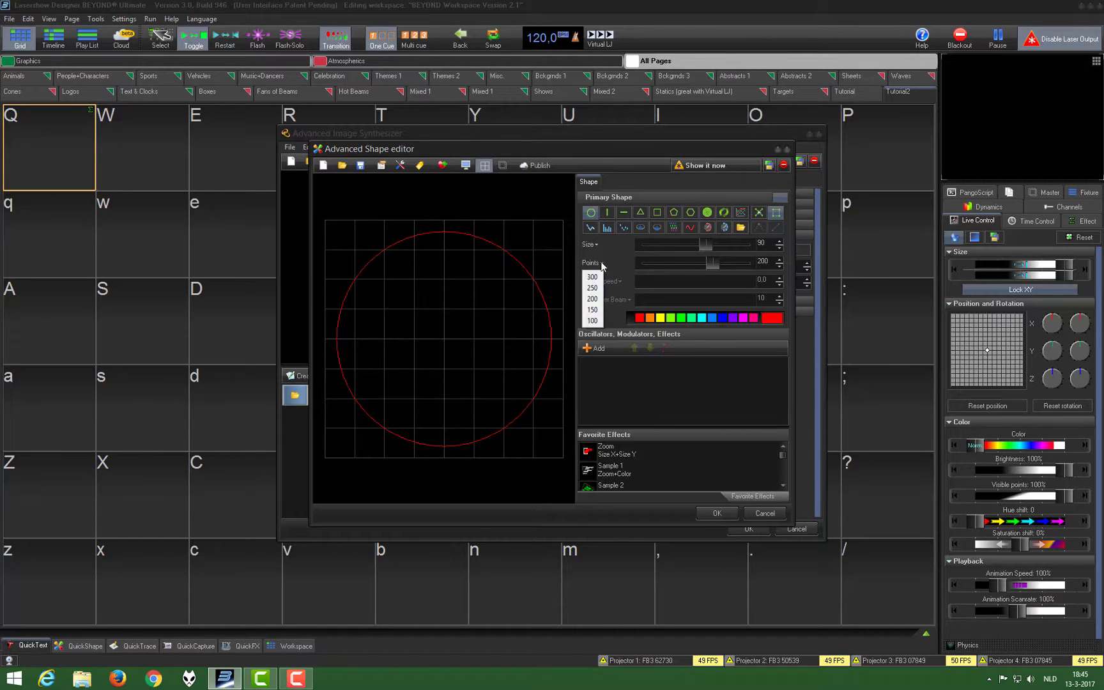
click(593, 288)
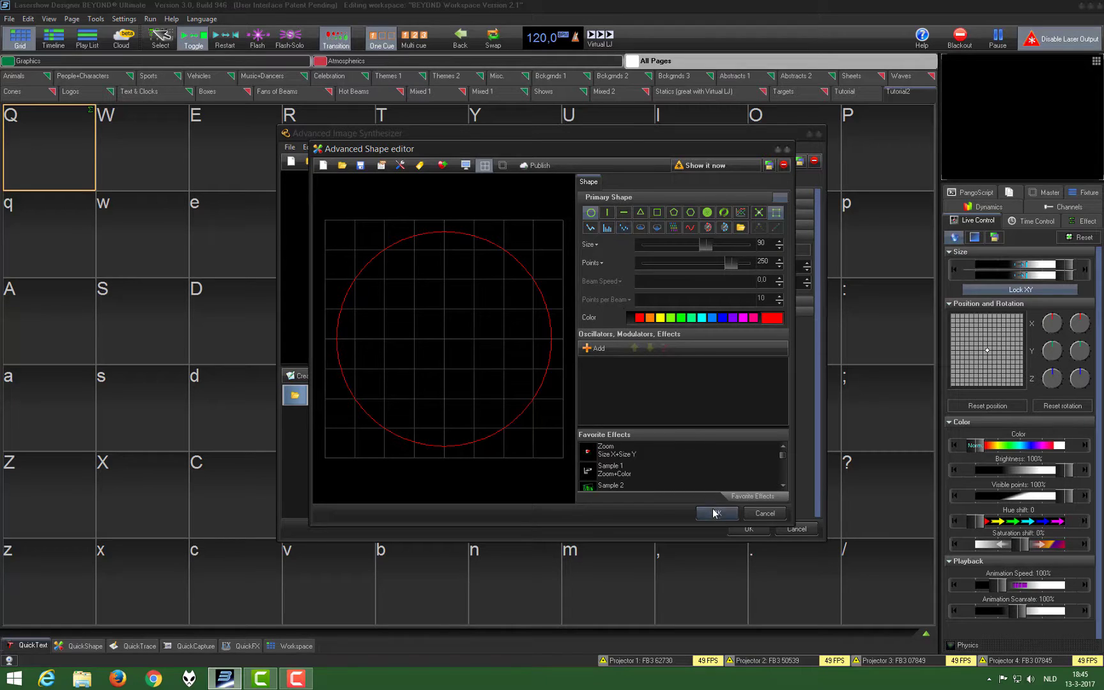
click(716, 513)
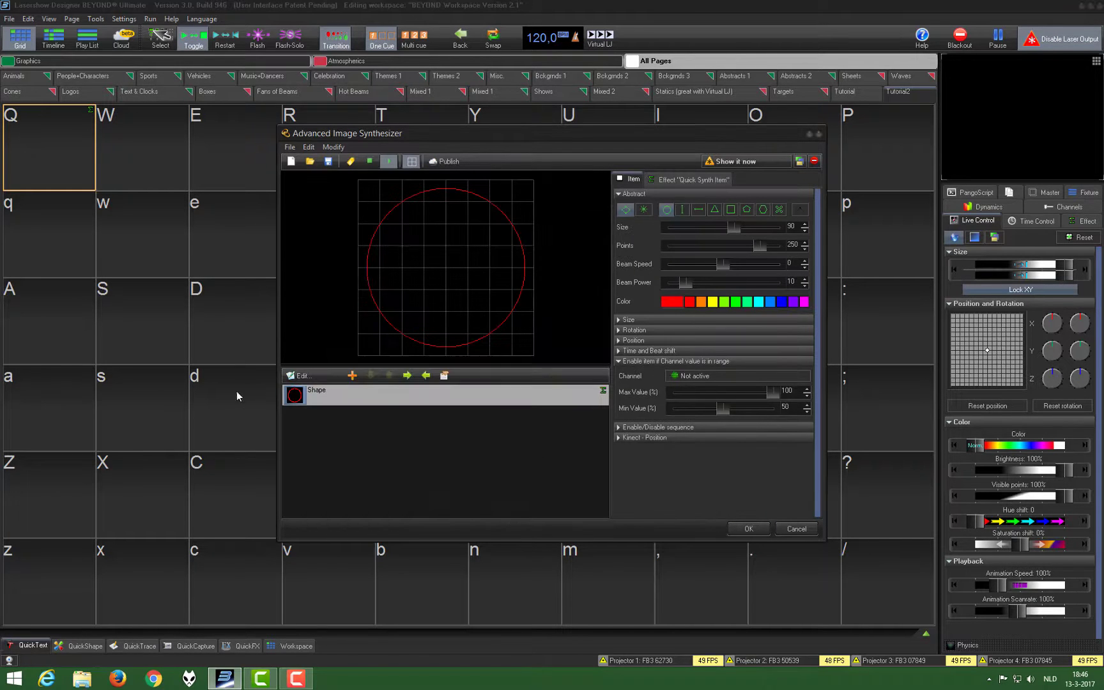
Duplicate the circle shape, switch the copy to beam mode and reduce it to 12 points
right_click(317, 390)
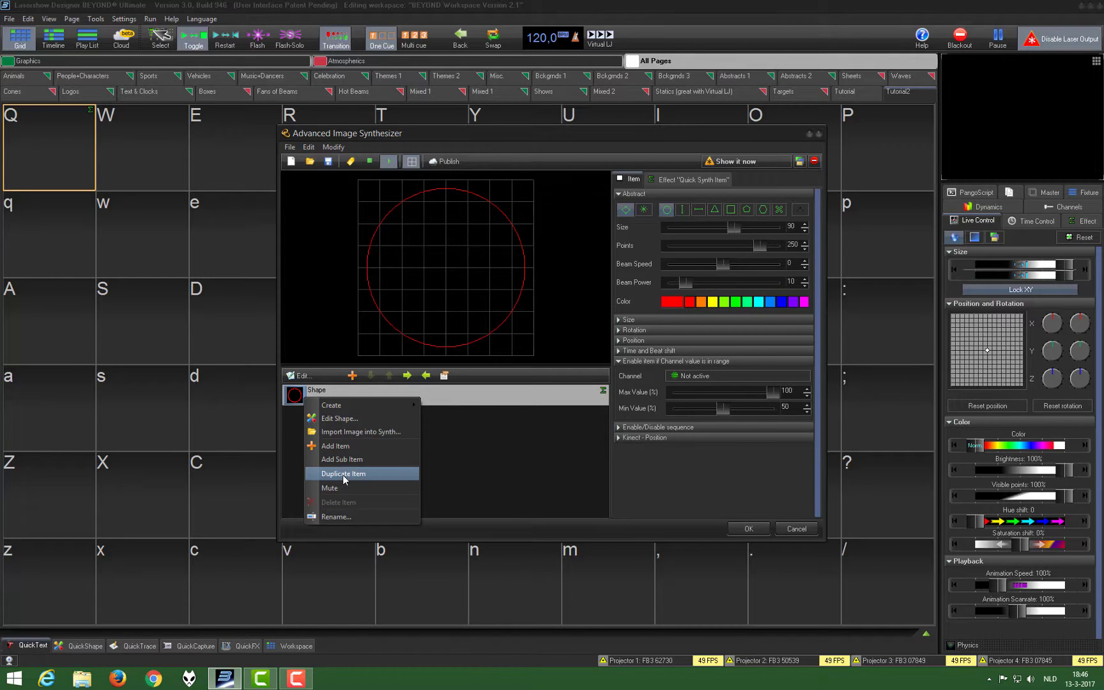
click(343, 473)
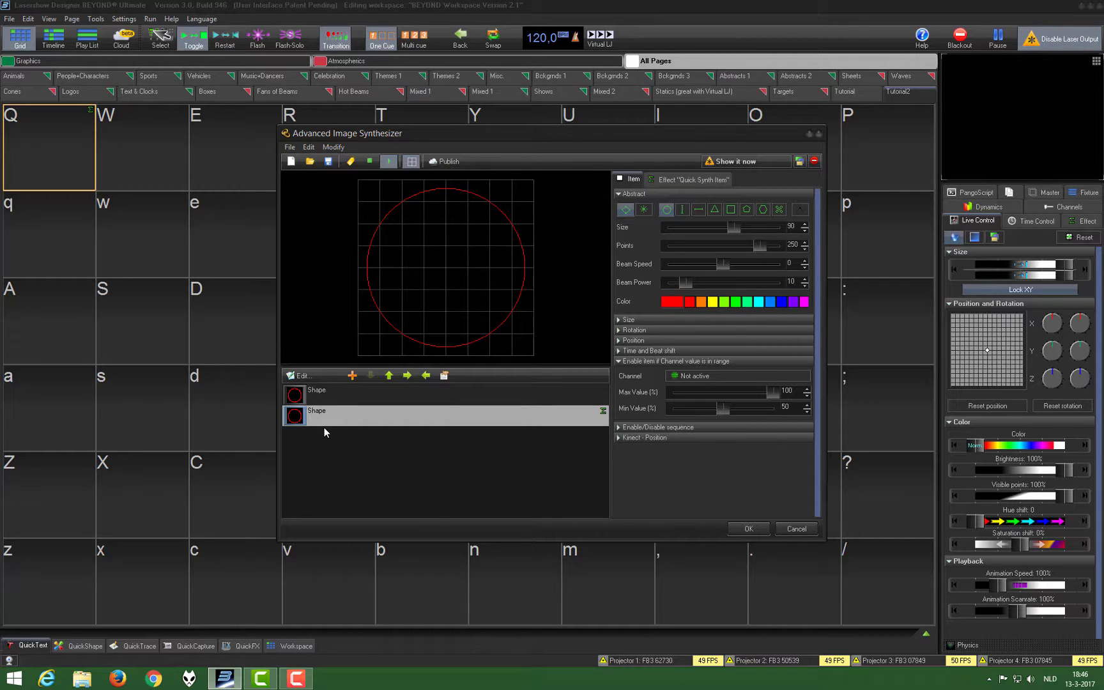
mouse_move(327, 430)
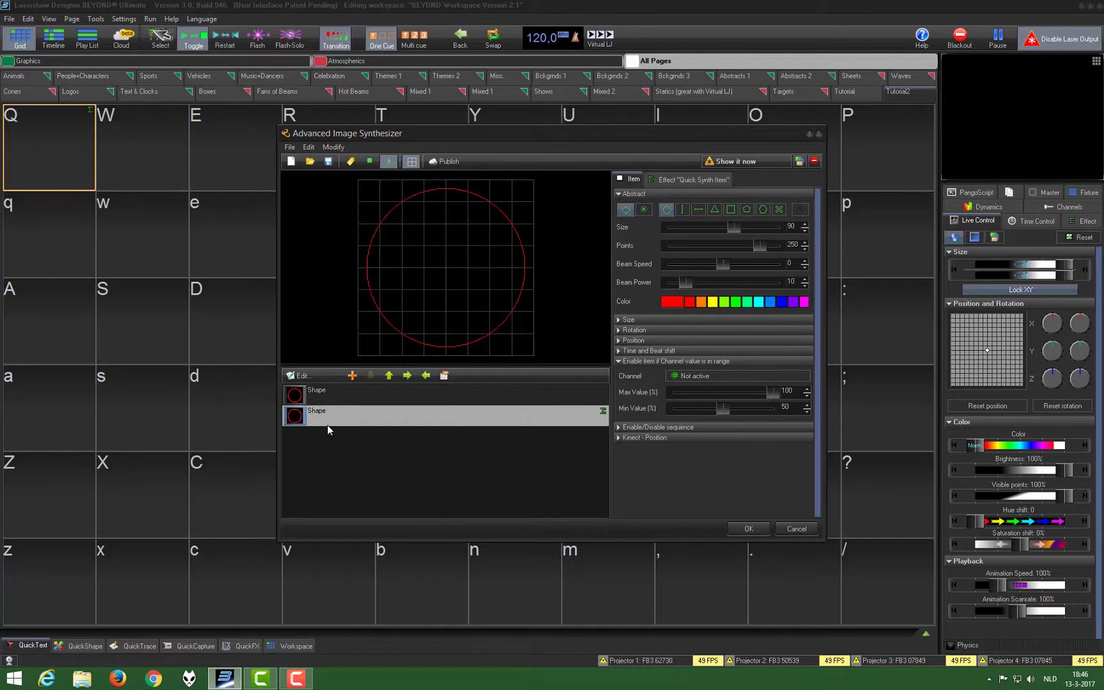
mouse_move(495, 396)
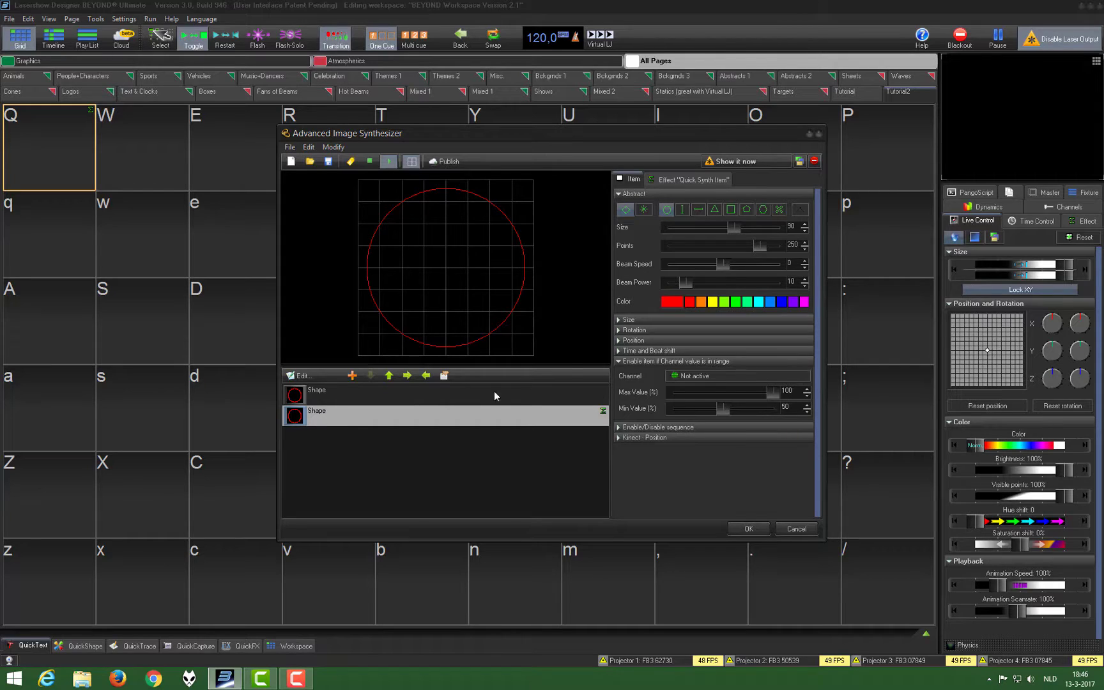
click(643, 210)
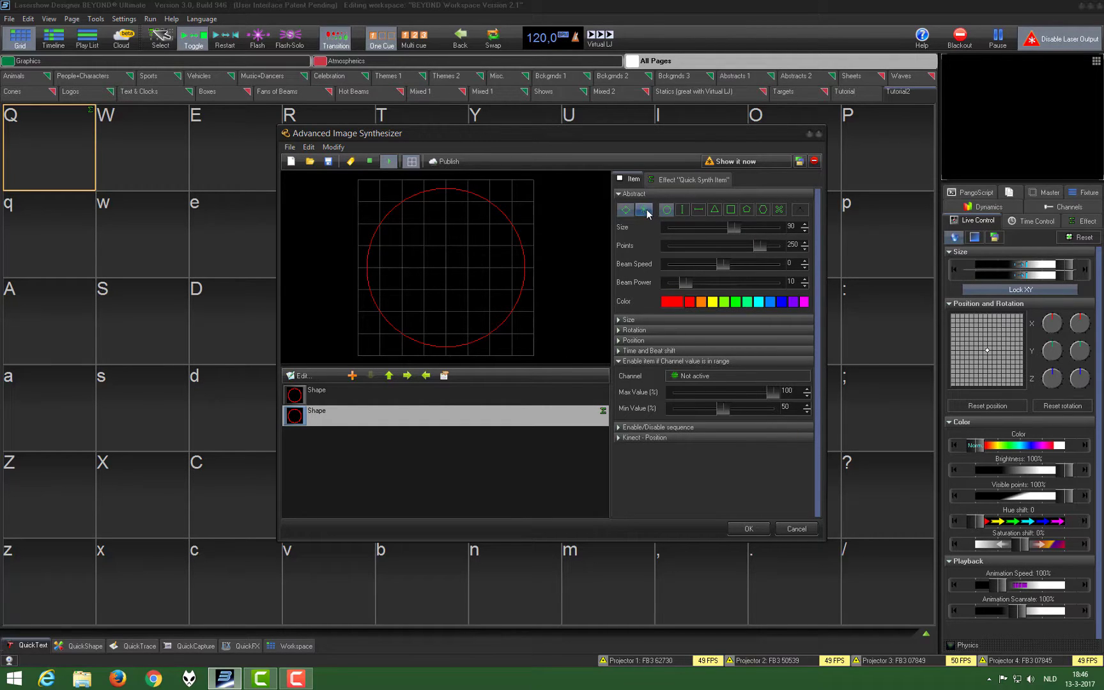
mouse_move(644, 213)
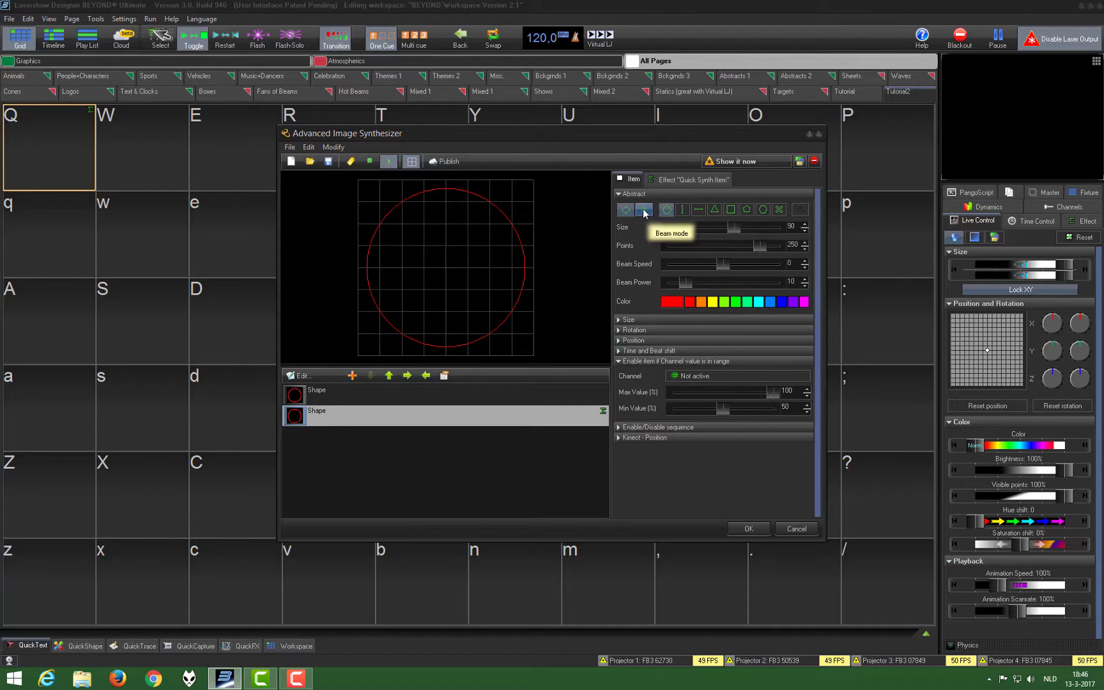
click(643, 210)
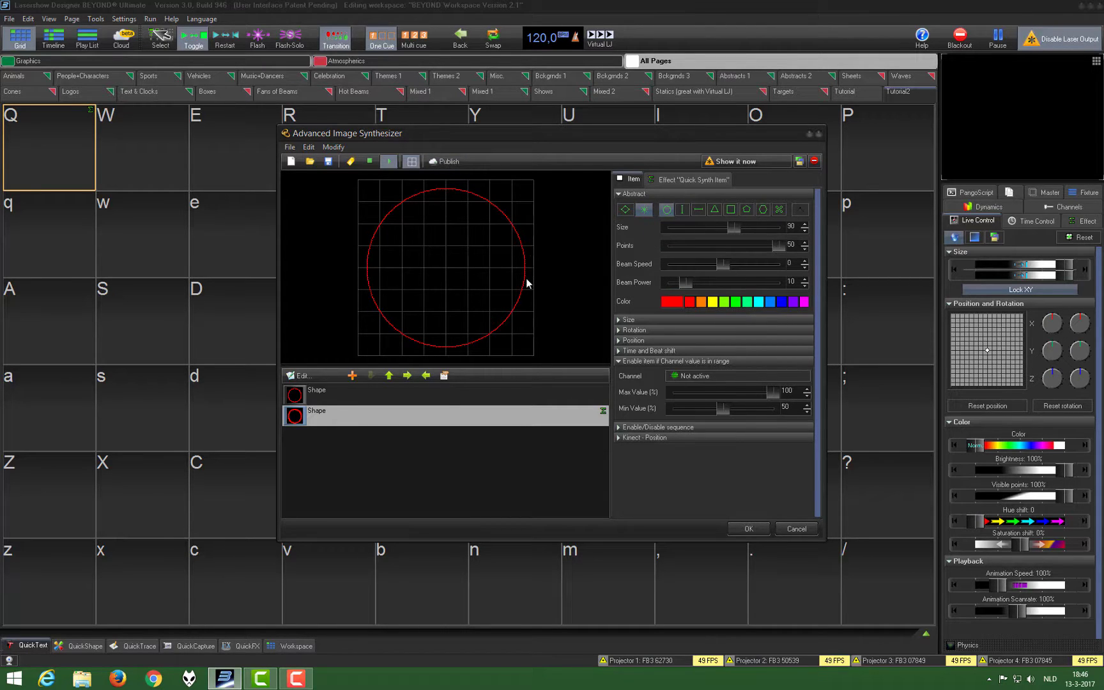
mouse_move(509, 326)
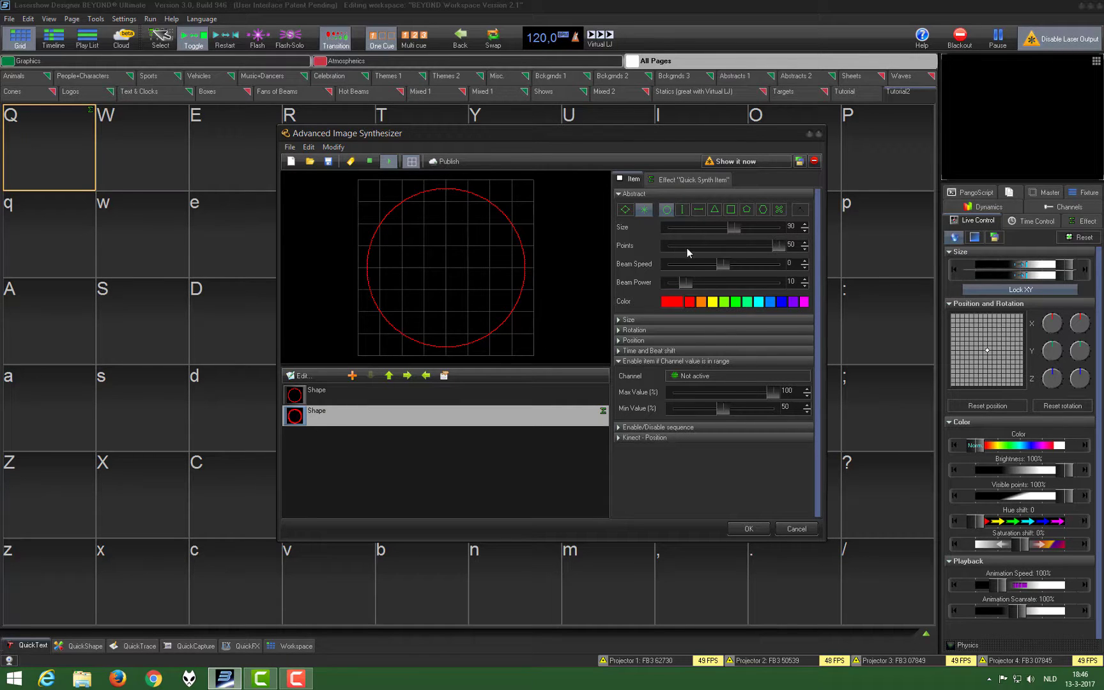
drag(732, 245, 715, 246)
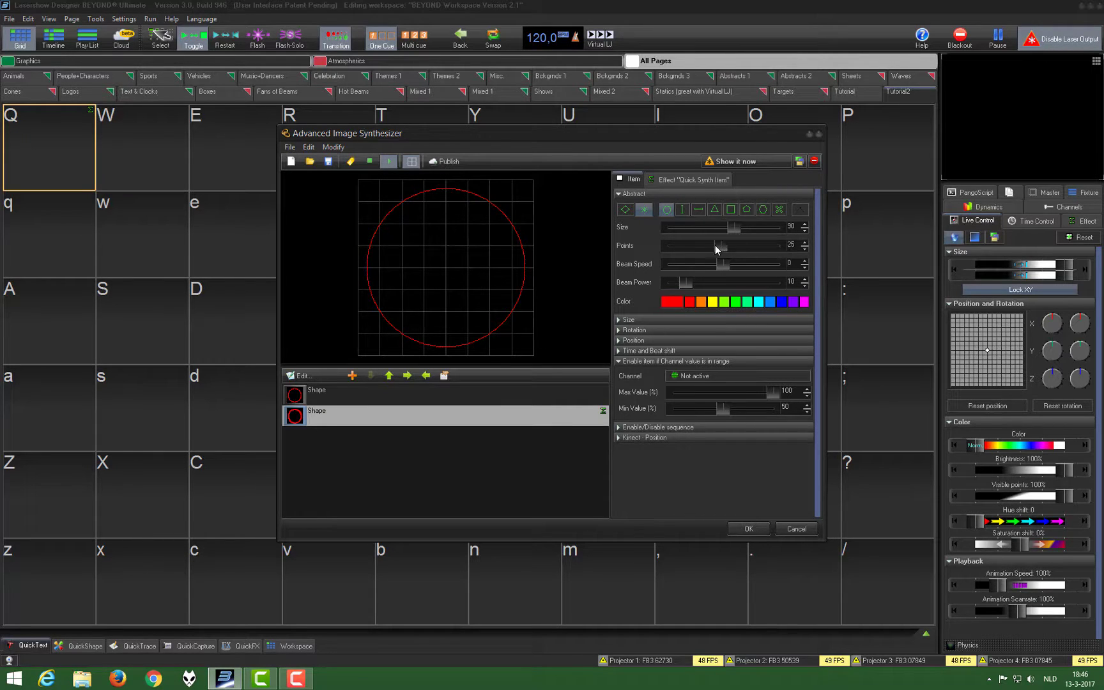
drag(722, 246, 694, 245)
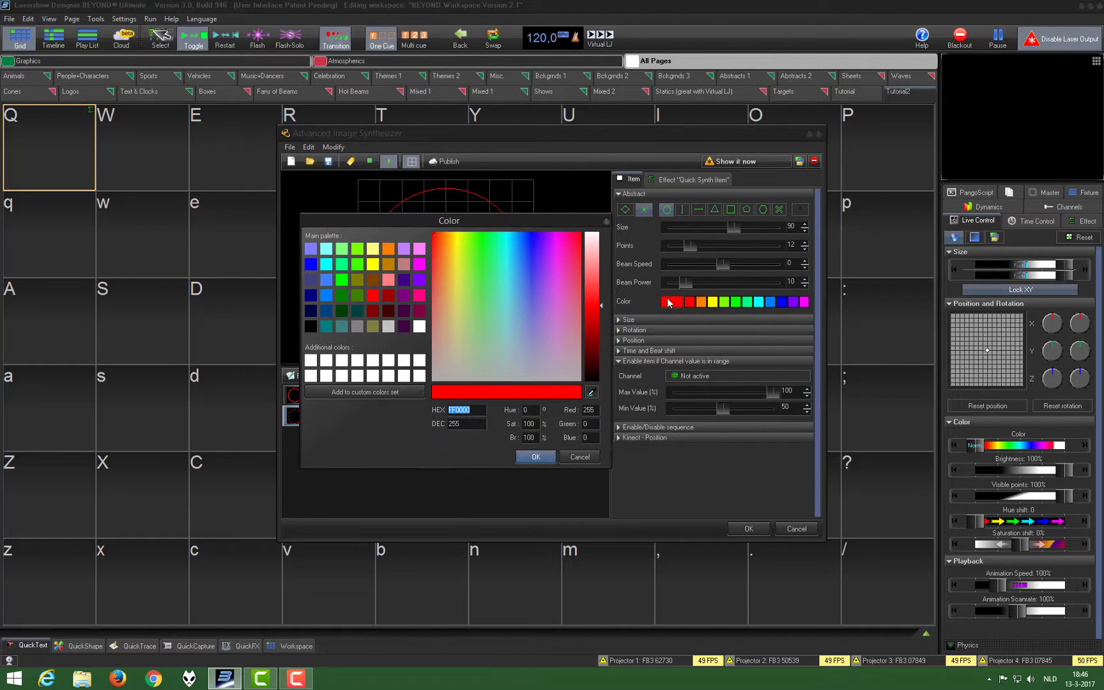
mouse_move(393, 333)
text(FFFFFF)
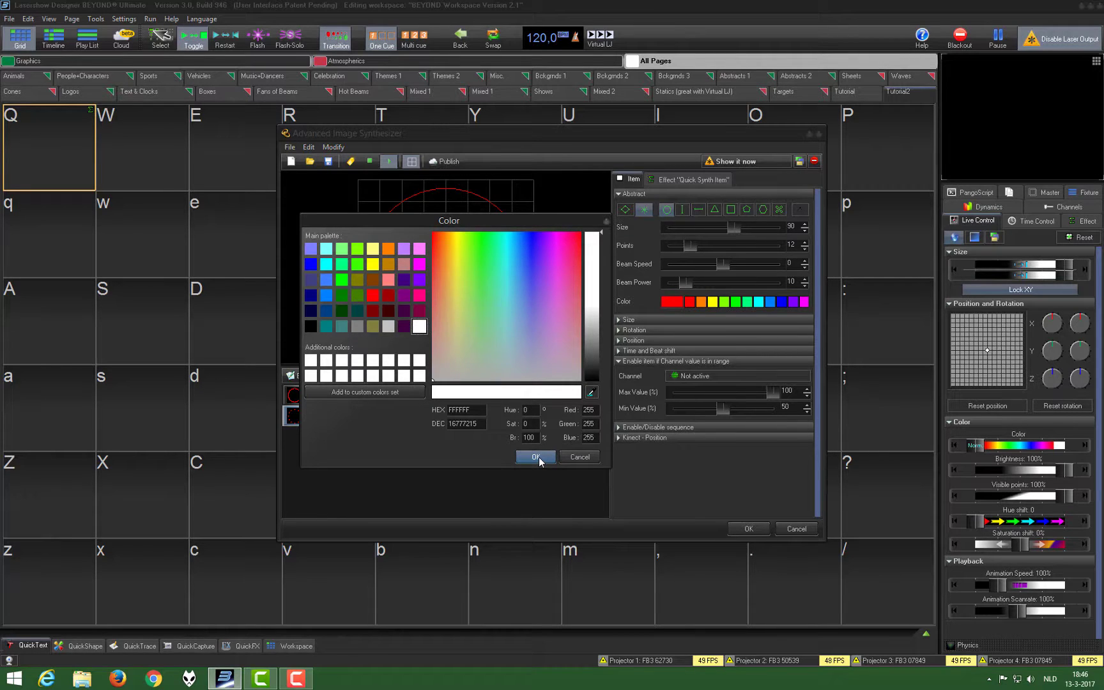
Confirm white as the colour of the second shape's 12 beam points
click(534, 457)
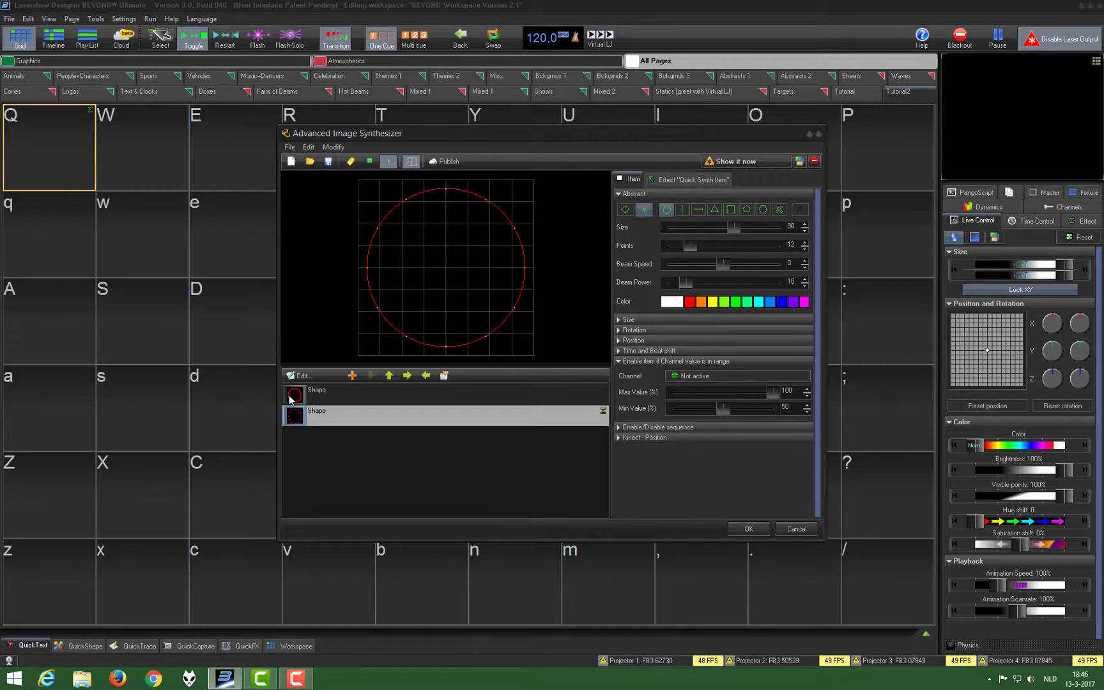
mouse_move(288, 428)
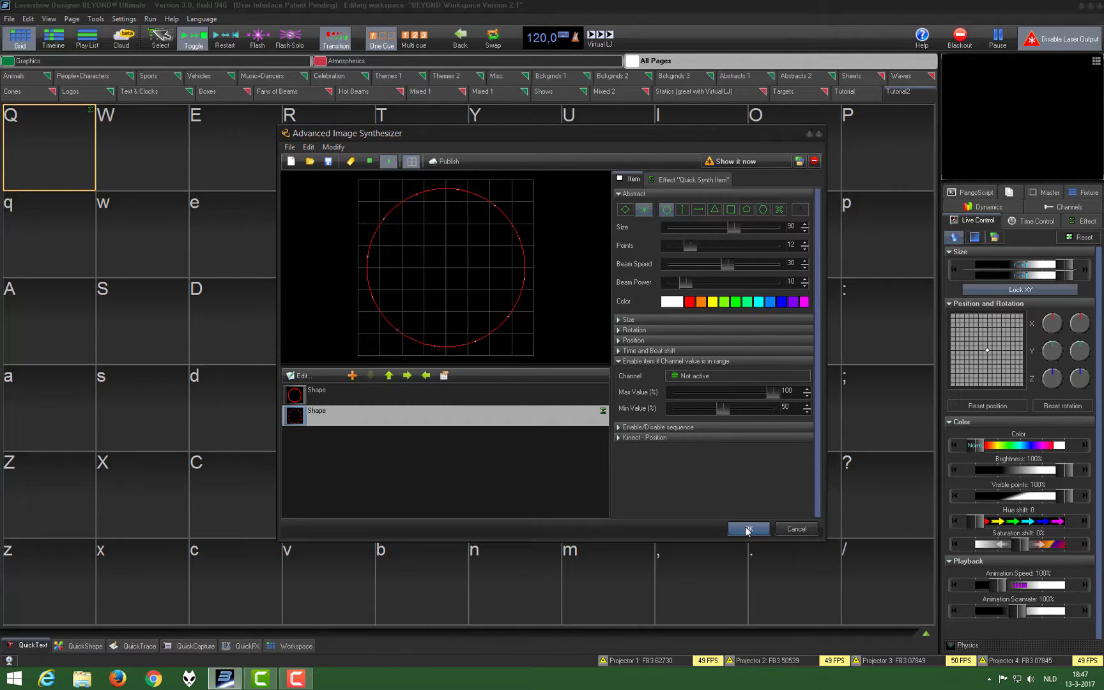
Save the circle image as cue Q and show the enhanced reality preview
click(747, 529)
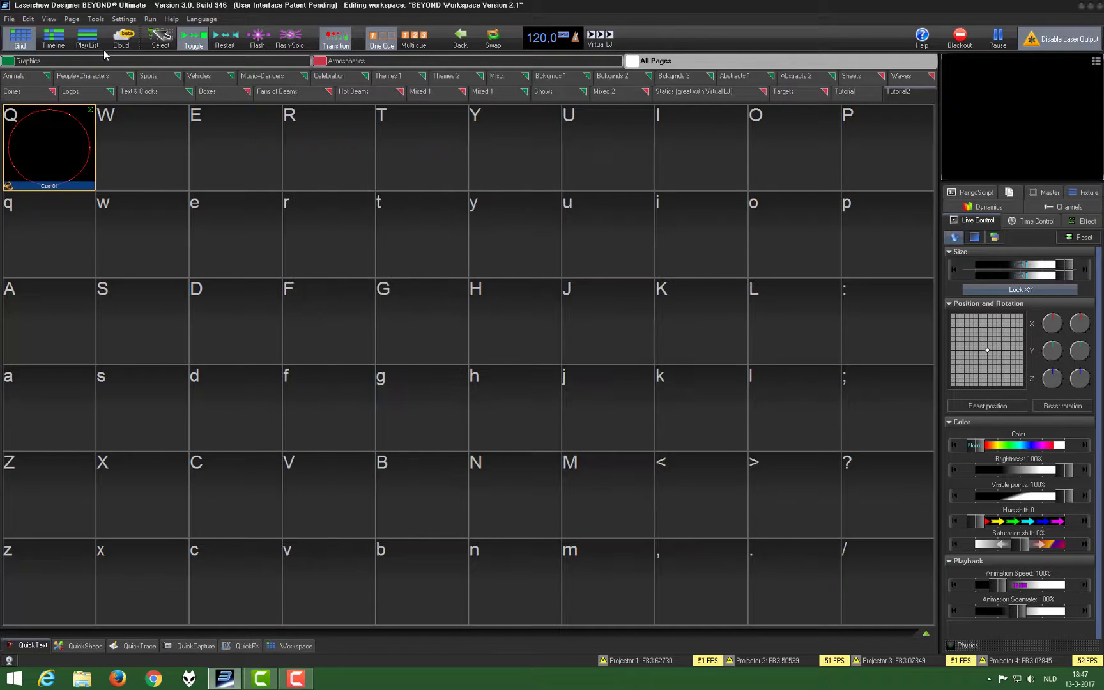
click(48, 19)
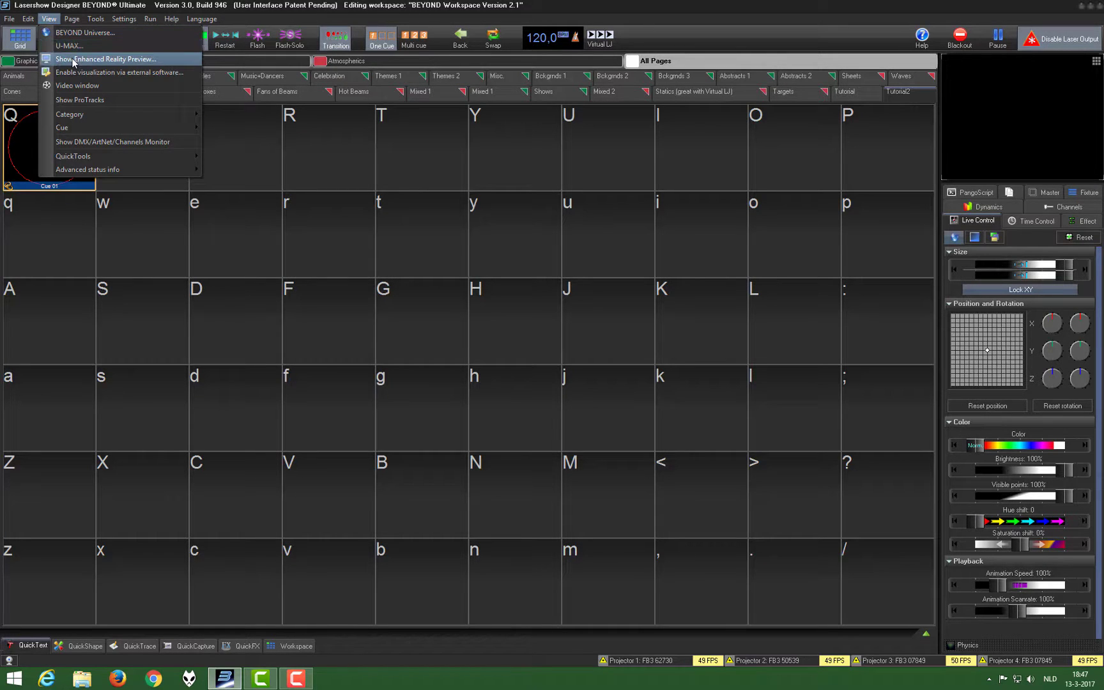
click(106, 59)
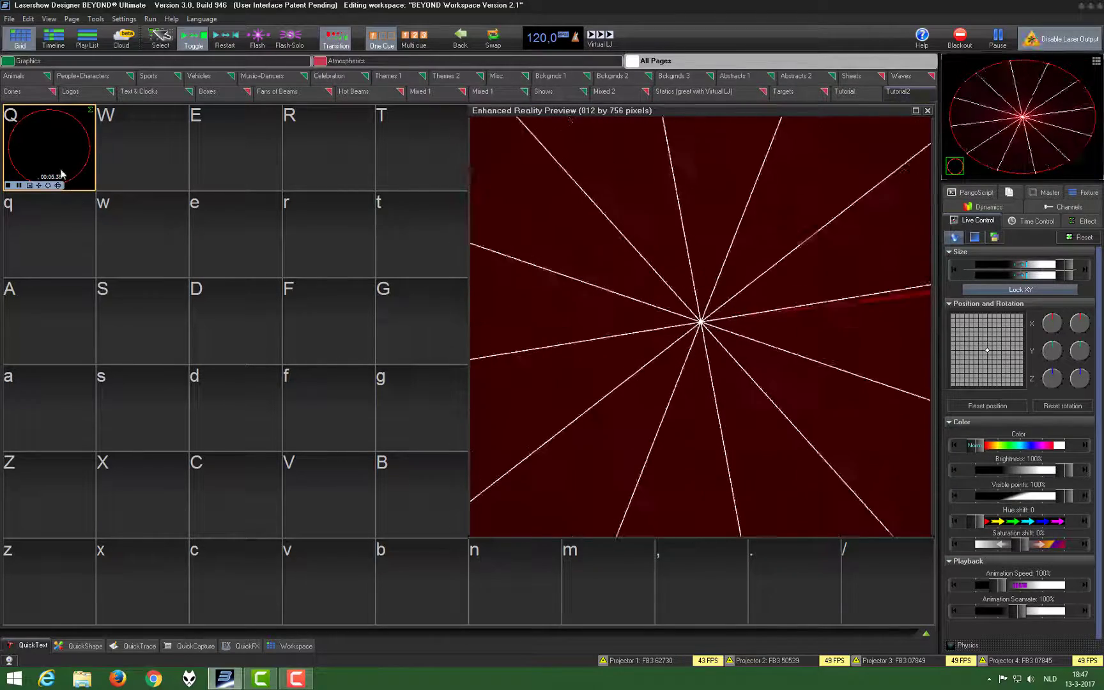
Edit cue Q's synthesized image, cycle the circle's colour to purple, and replay the cue
right_click(48, 145)
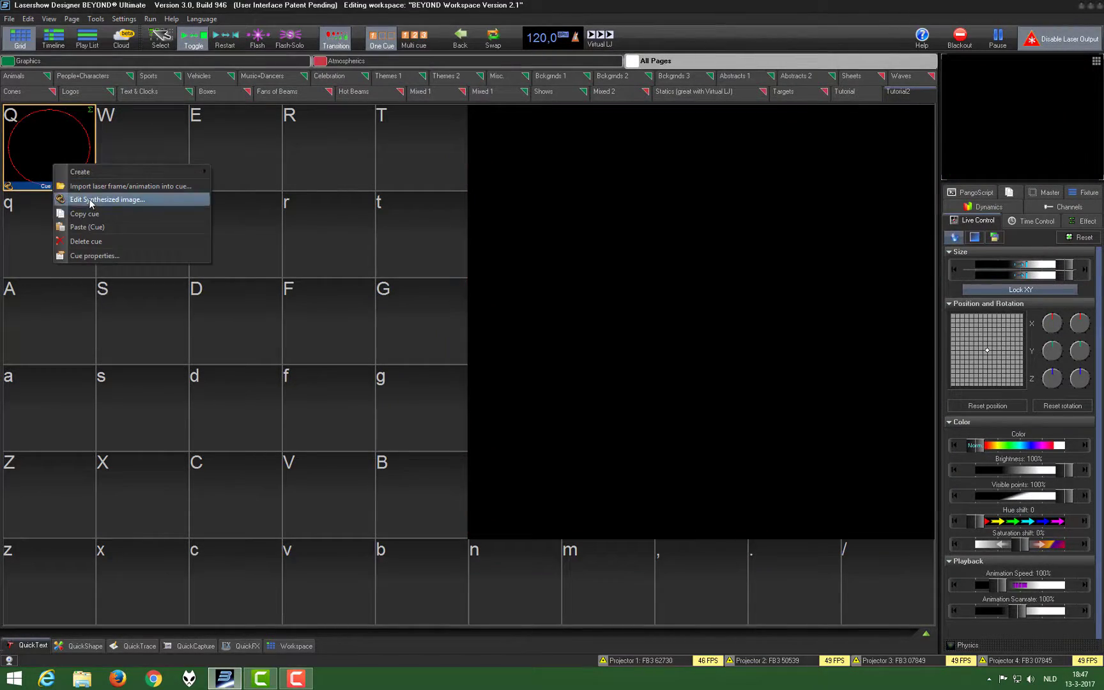
click(109, 199)
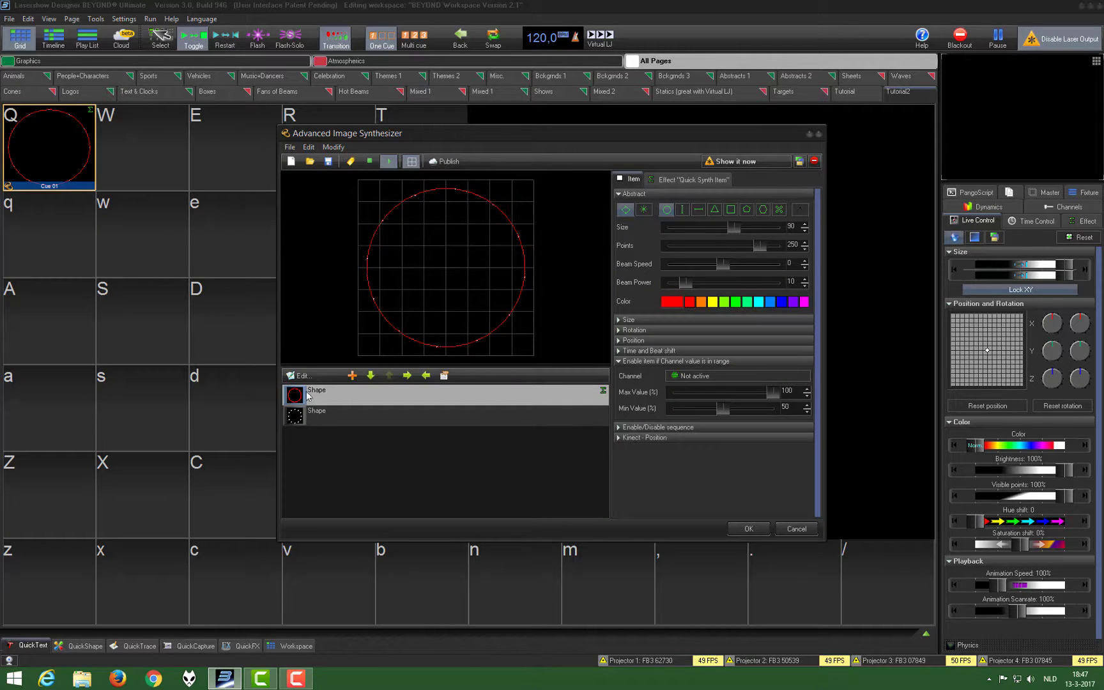
click(670, 302)
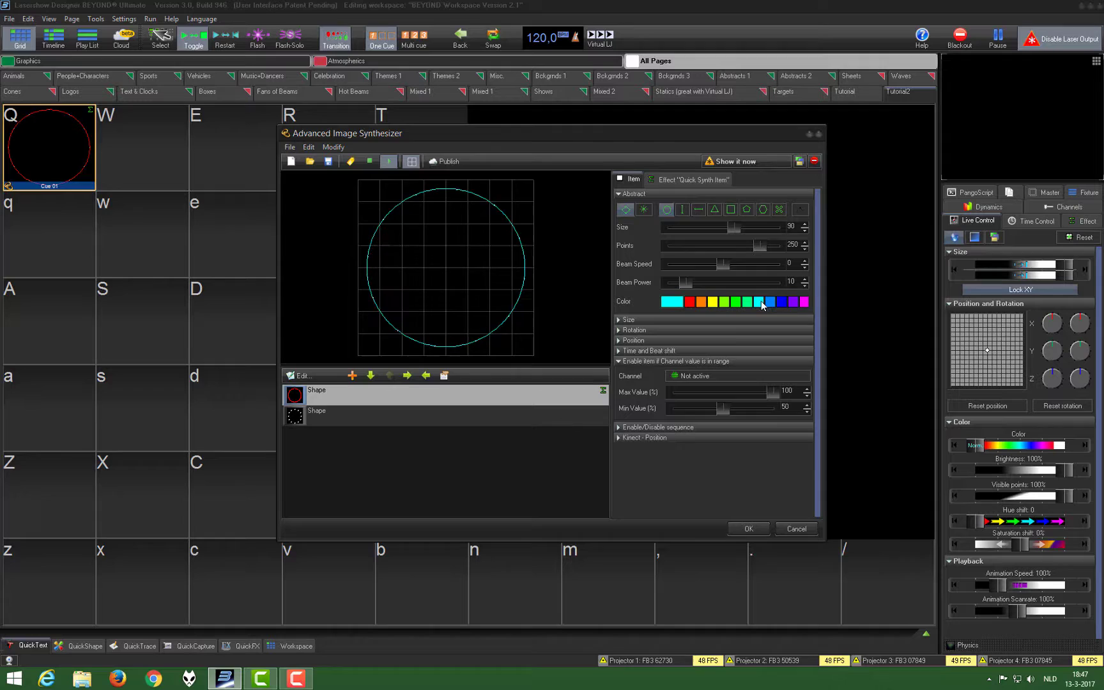
click(670, 302)
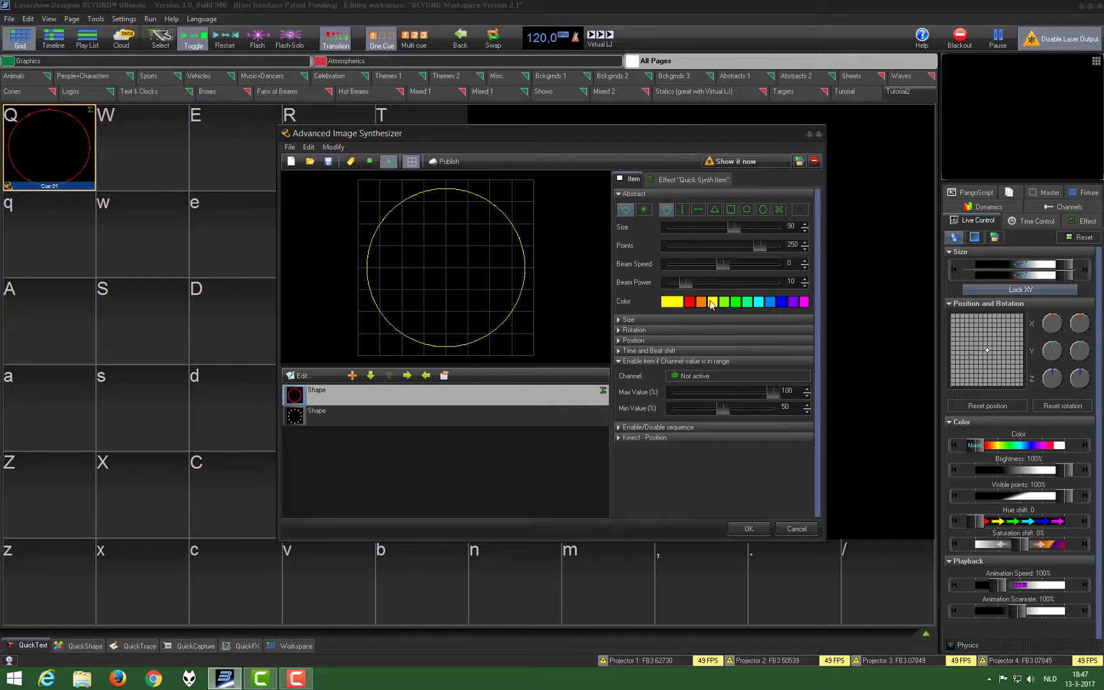
click(806, 302)
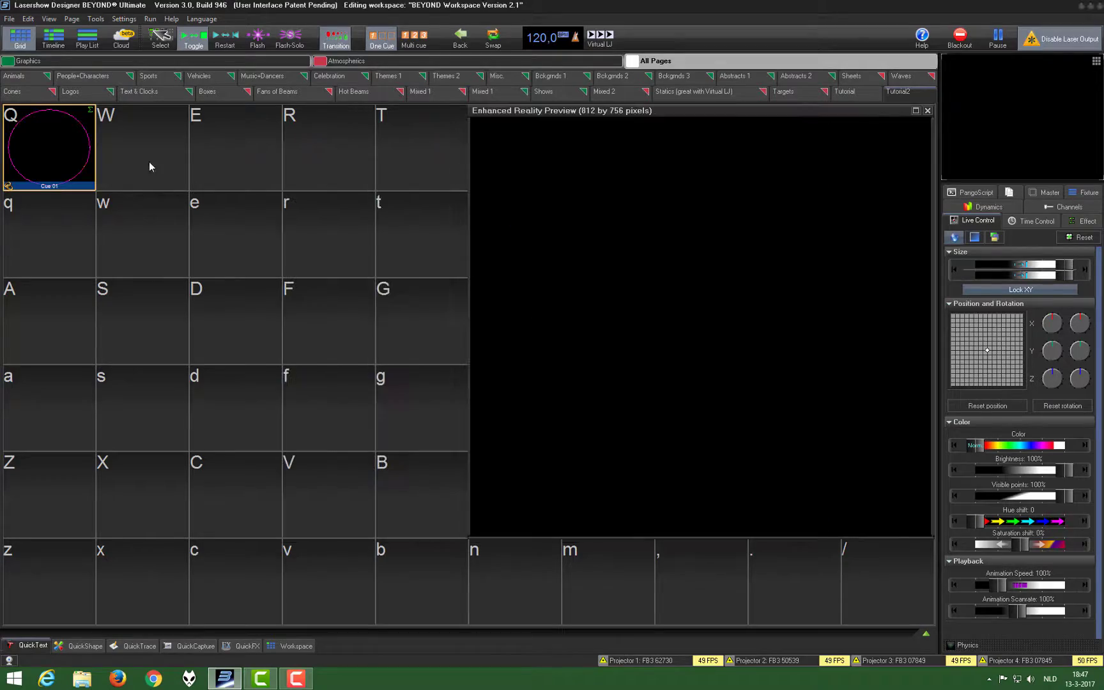
click(48, 145)
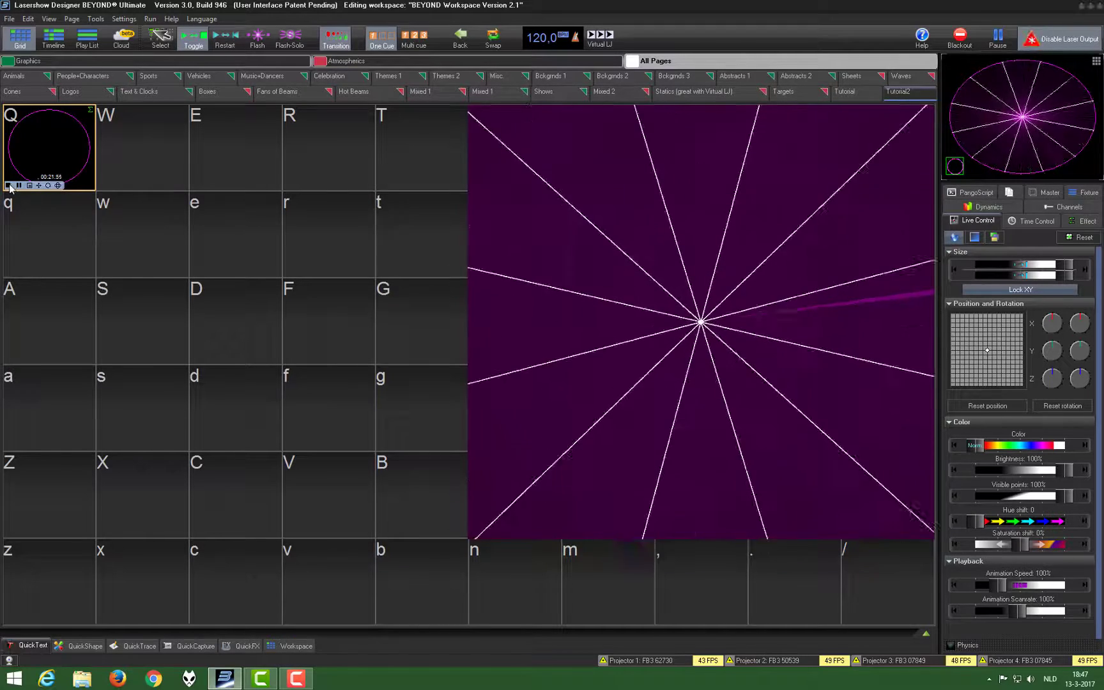
Reopen cue Q's image editor, try triangle and square outlines, then return to a circle
right_click(47, 148)
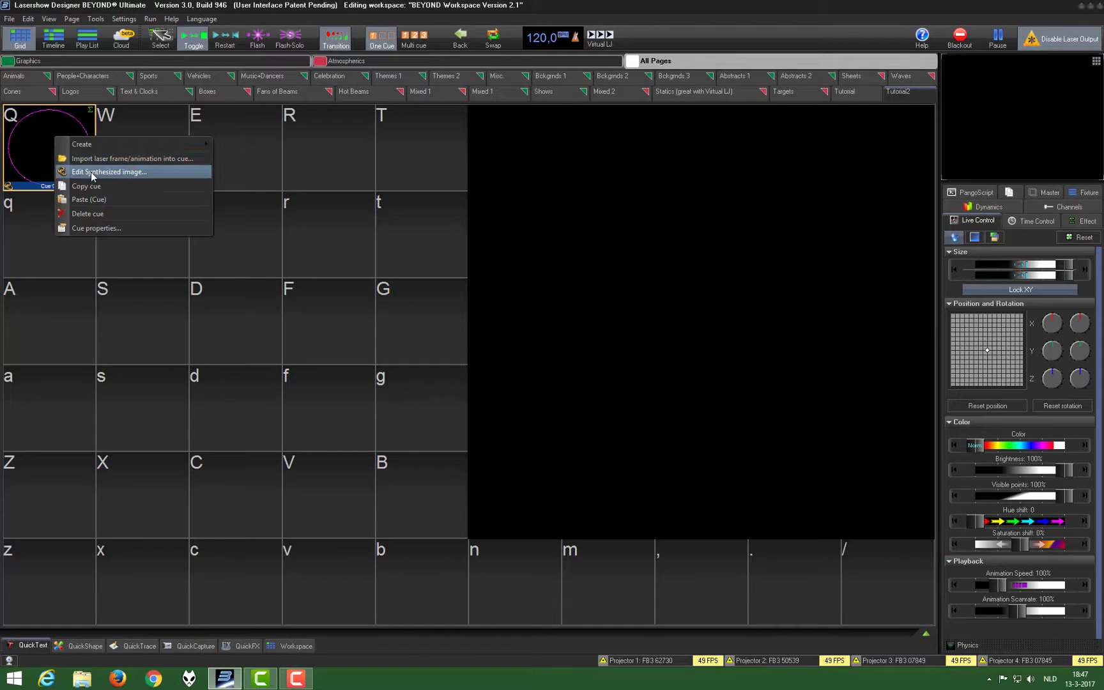
click(109, 172)
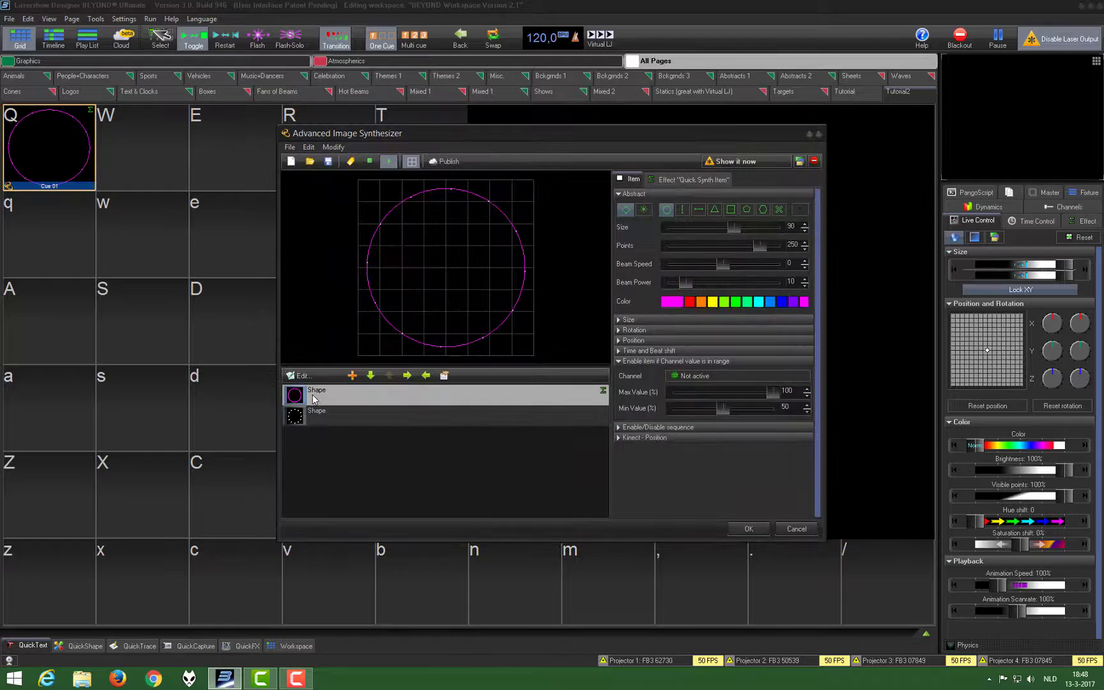
click(715, 209)
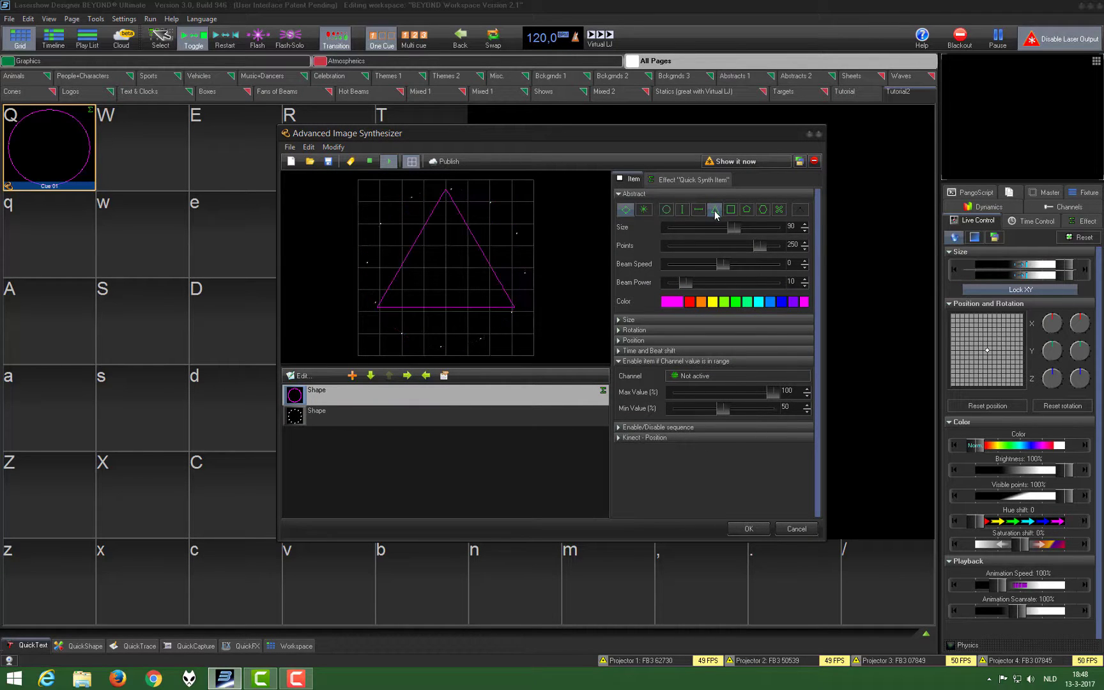
click(731, 210)
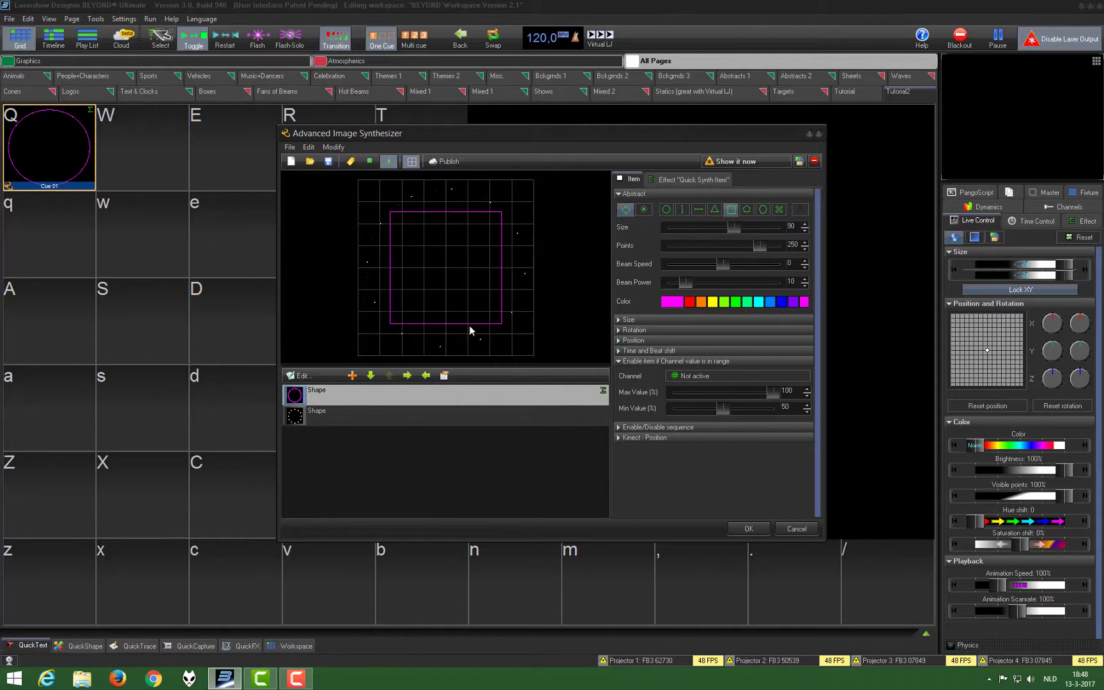
click(714, 209)
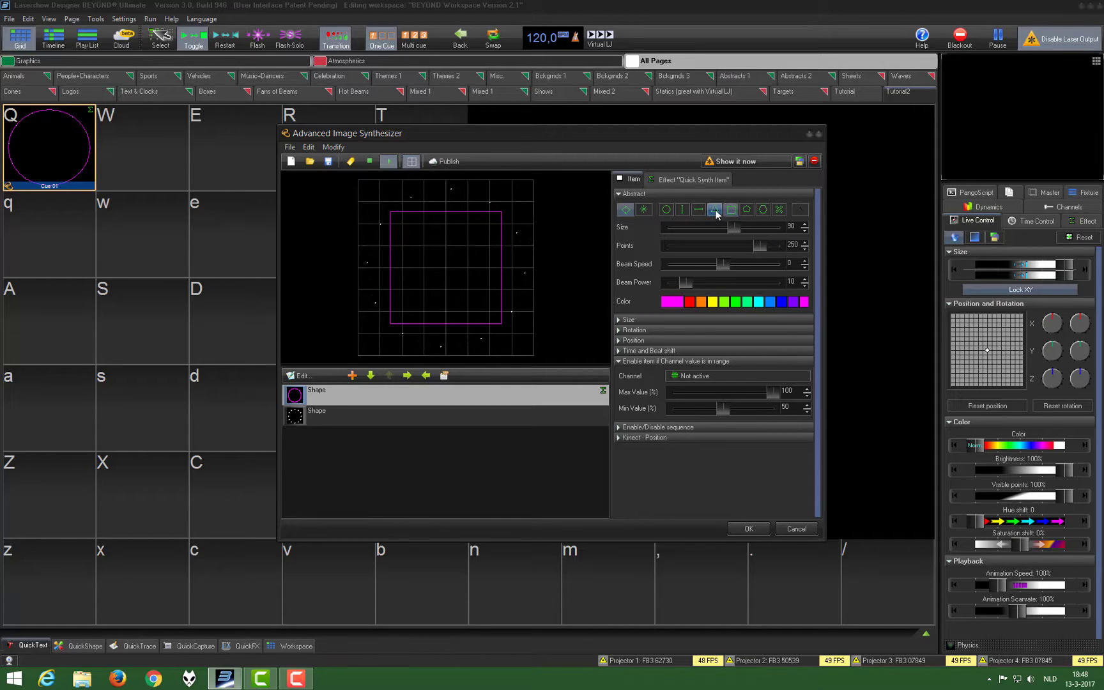
click(714, 210)
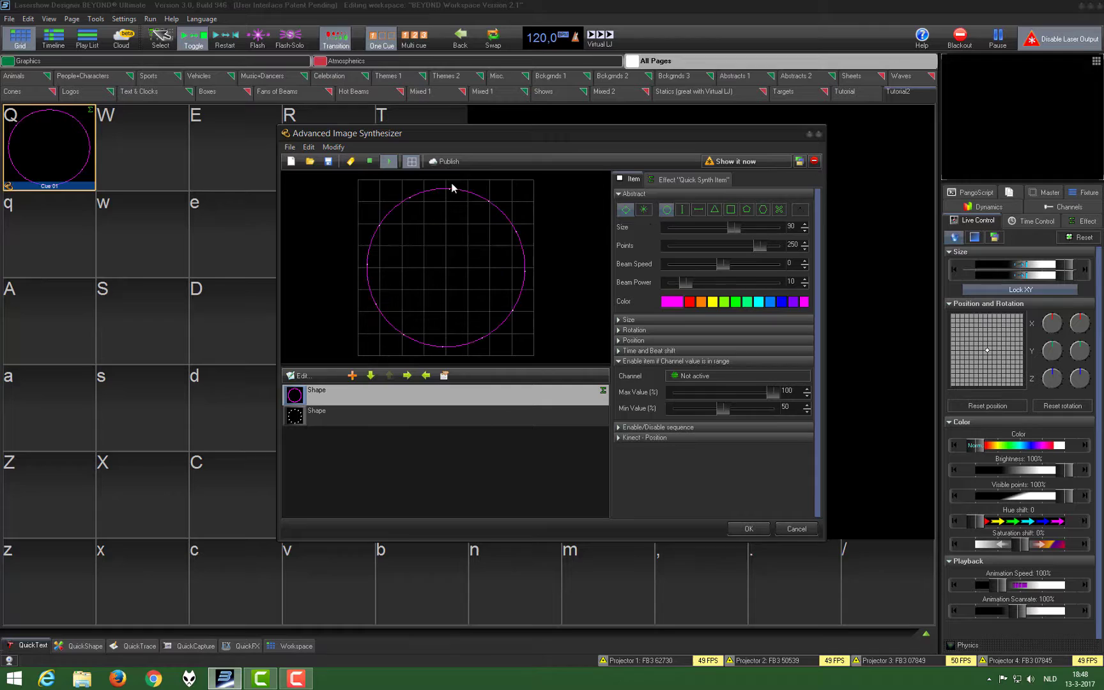
mouse_move(530, 278)
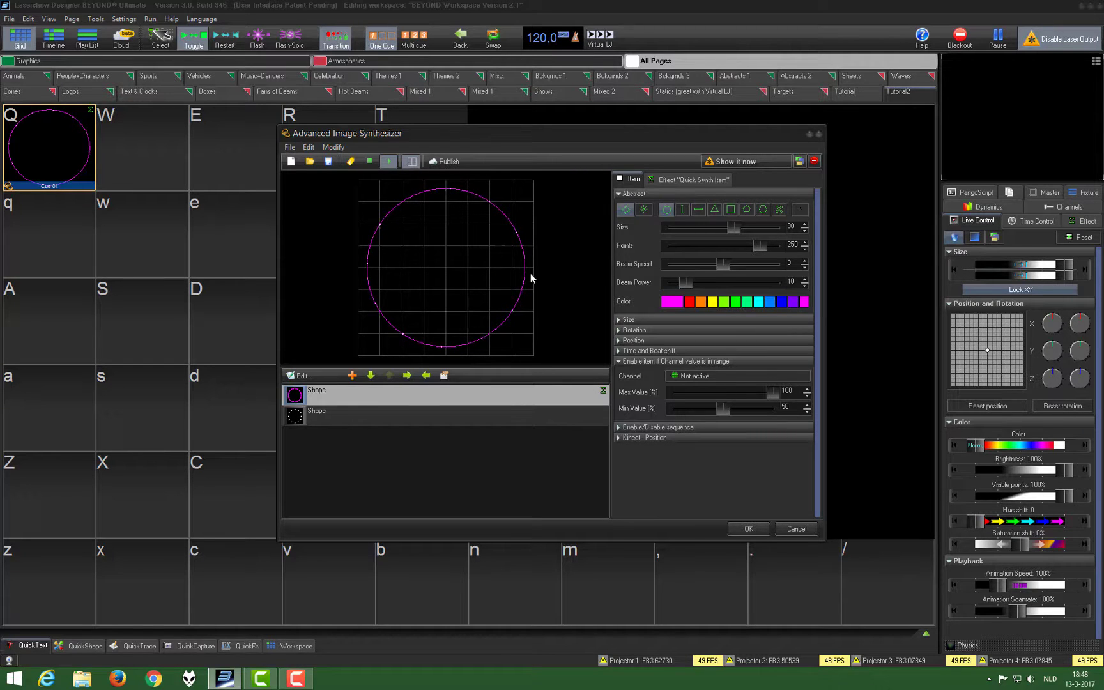